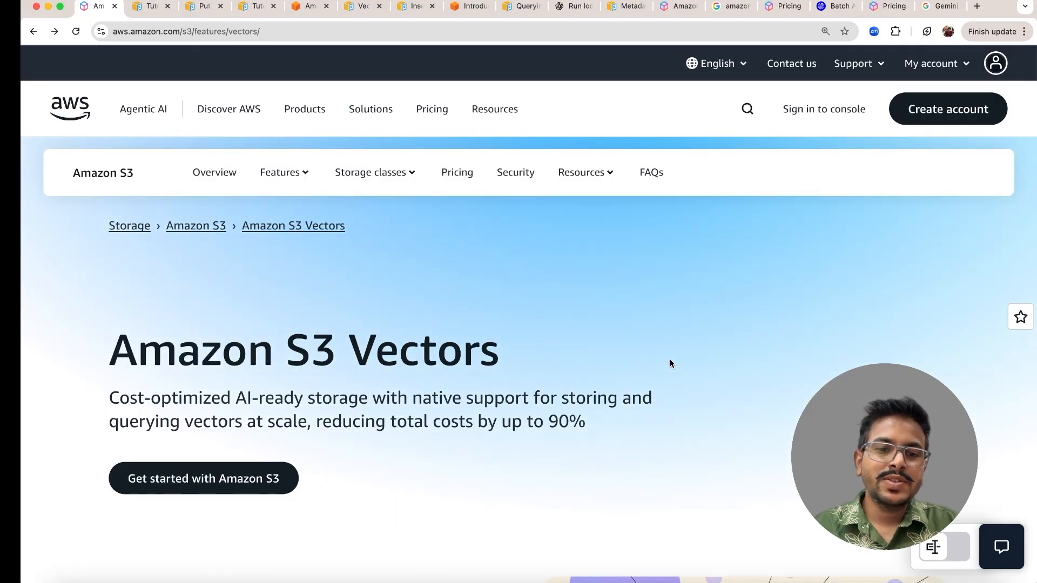
- Review the S3 Vectors overview page, comparing the semantic search and RAG use cases
{"action": "scroll", "scroll_direction": "down", "scroll_amount": 3}
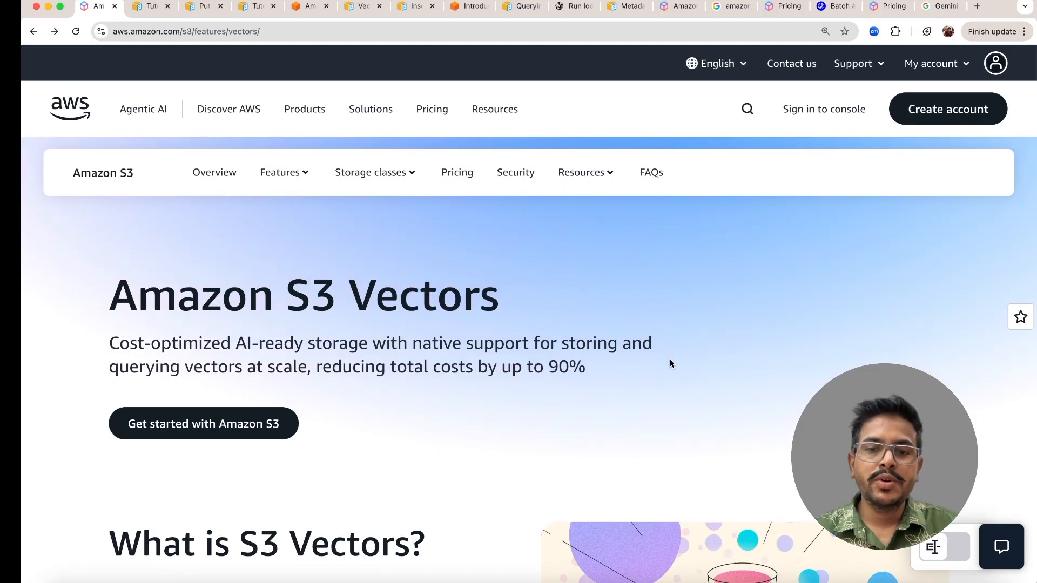
{"action": "scroll", "scroll_direction": "down", "scroll_amount": 3}
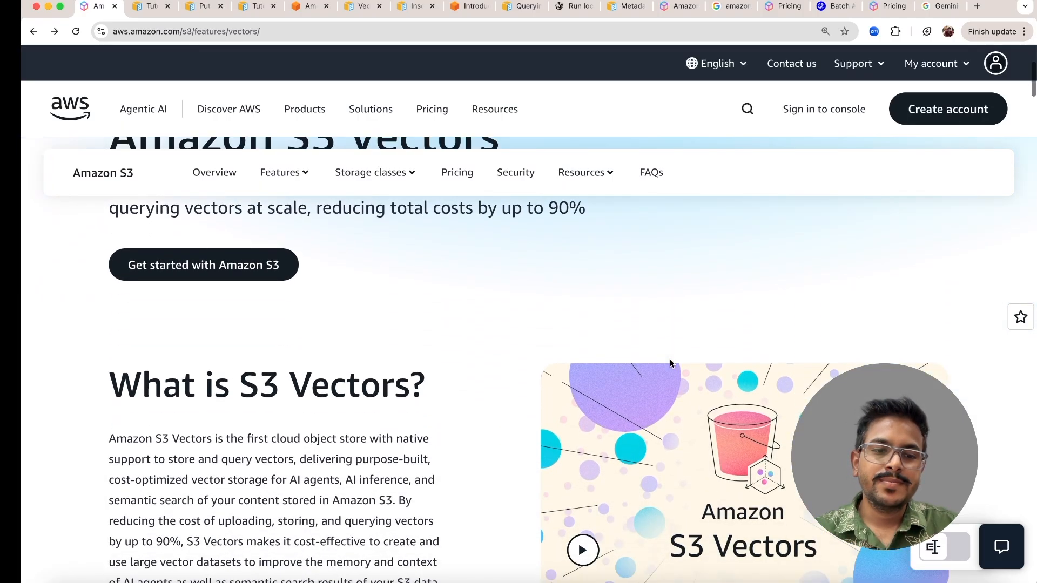
{"action": "scroll", "scroll_direction": "down", "scroll_amount": 3}
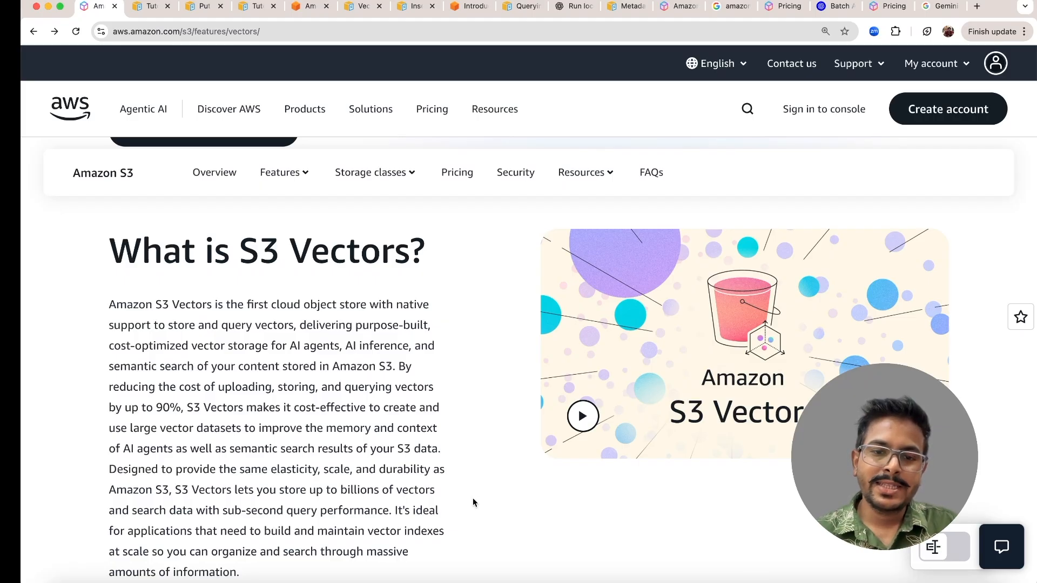
{"action": "scroll", "scroll_direction": "down", "scroll_amount": 3}
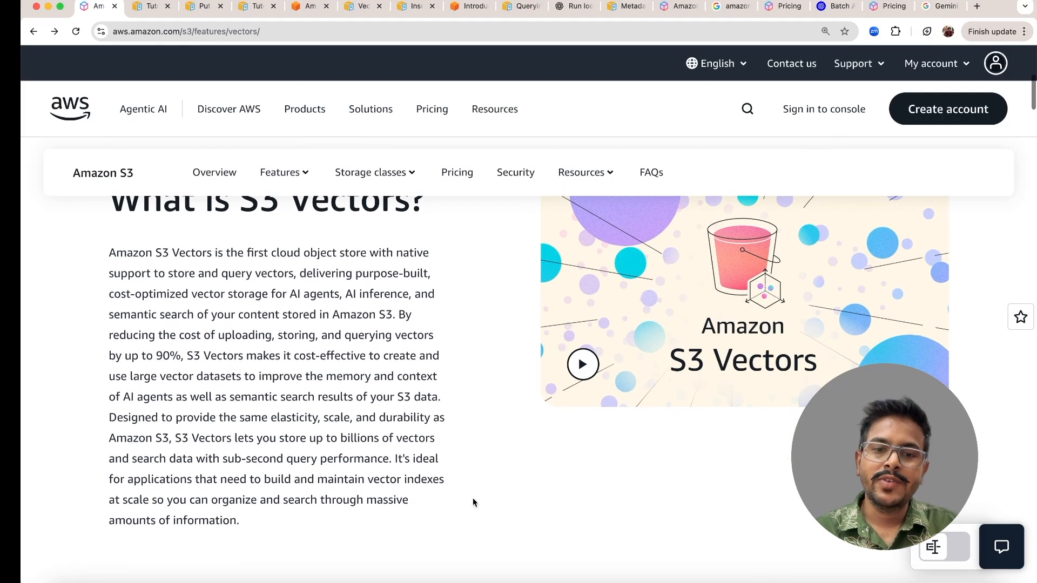
{"action": "scroll", "scroll_direction": "down", "scroll_amount": 3}
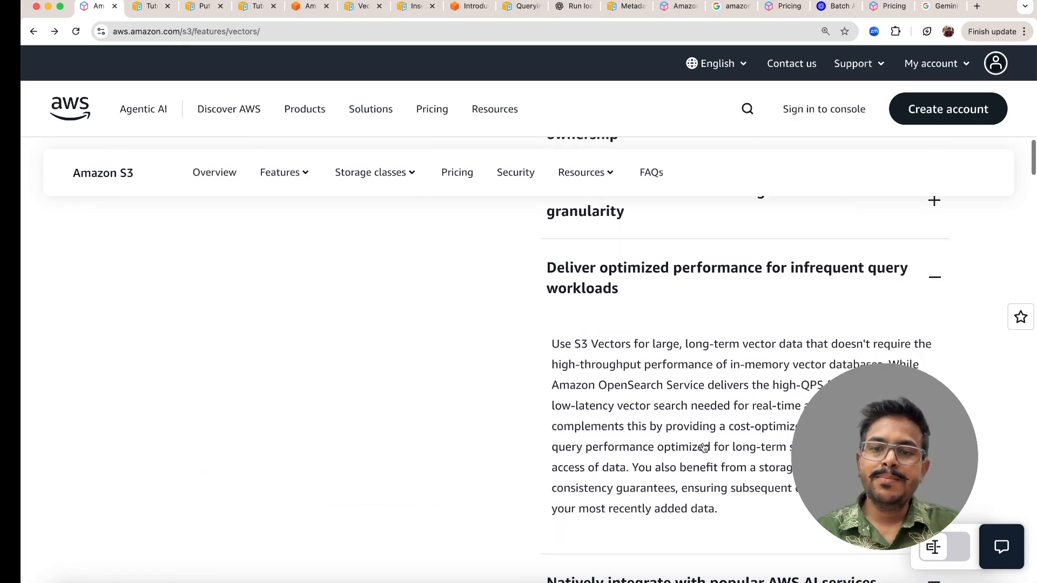
{"action": "scroll", "scroll_direction": "down", "scroll_amount": 3}
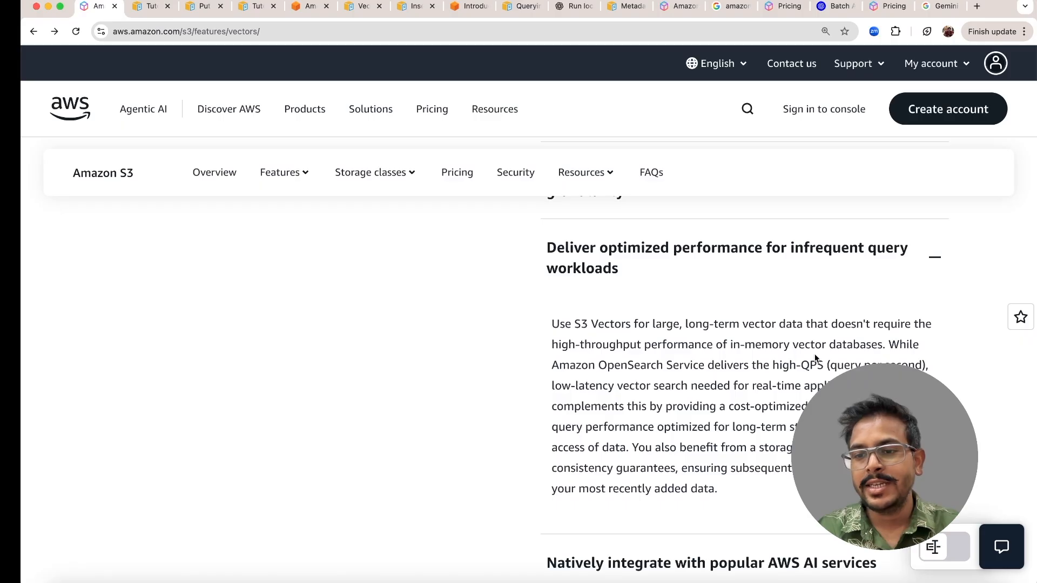
{"action": "scroll", "scroll_direction": "down", "scroll_amount": 3}
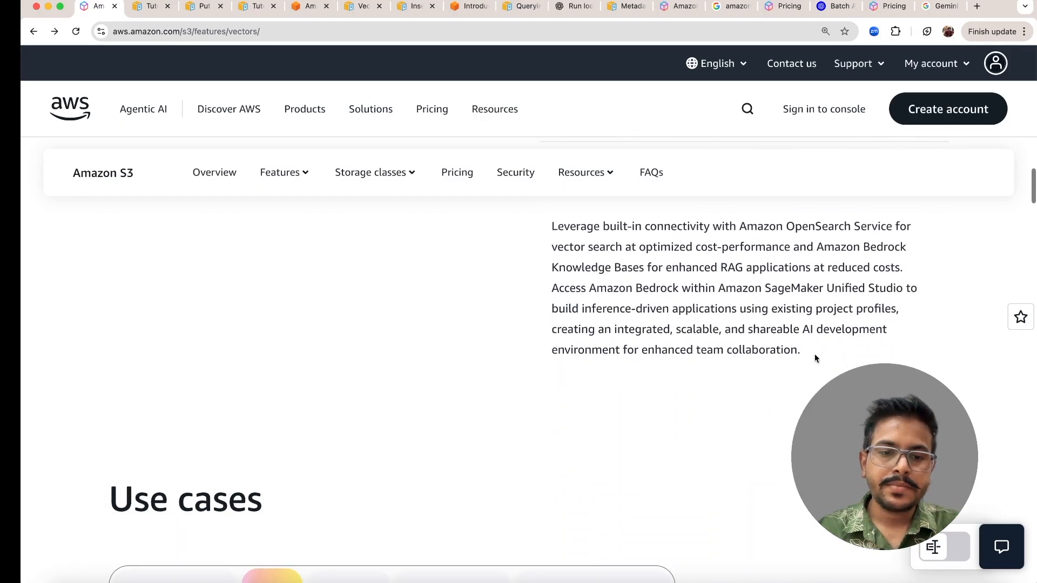
{"action": "scroll", "scroll_direction": "down", "scroll_amount": 3}
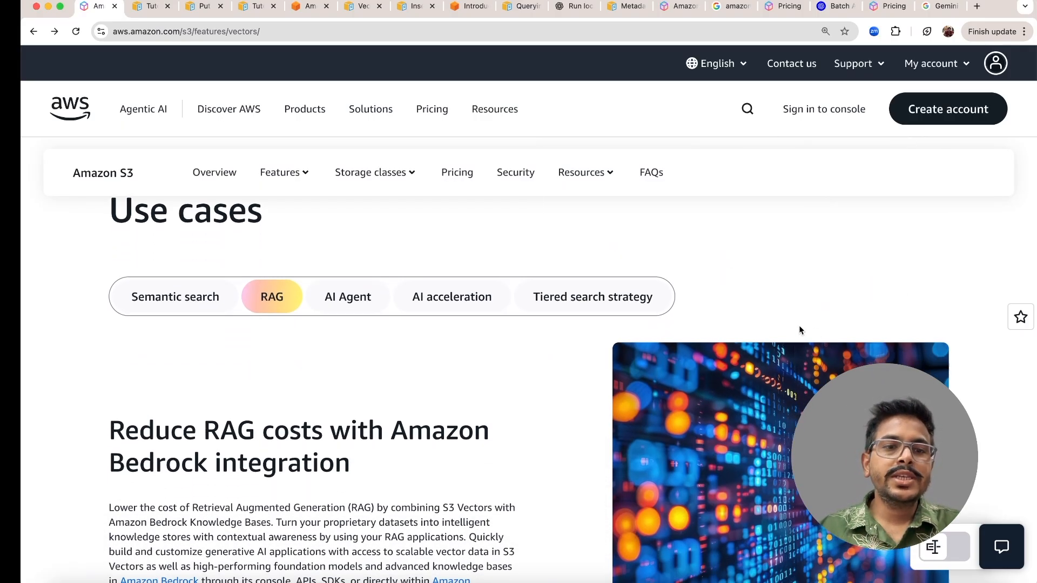
{"action": "mouse_move", "coordinate": [479, 235]}
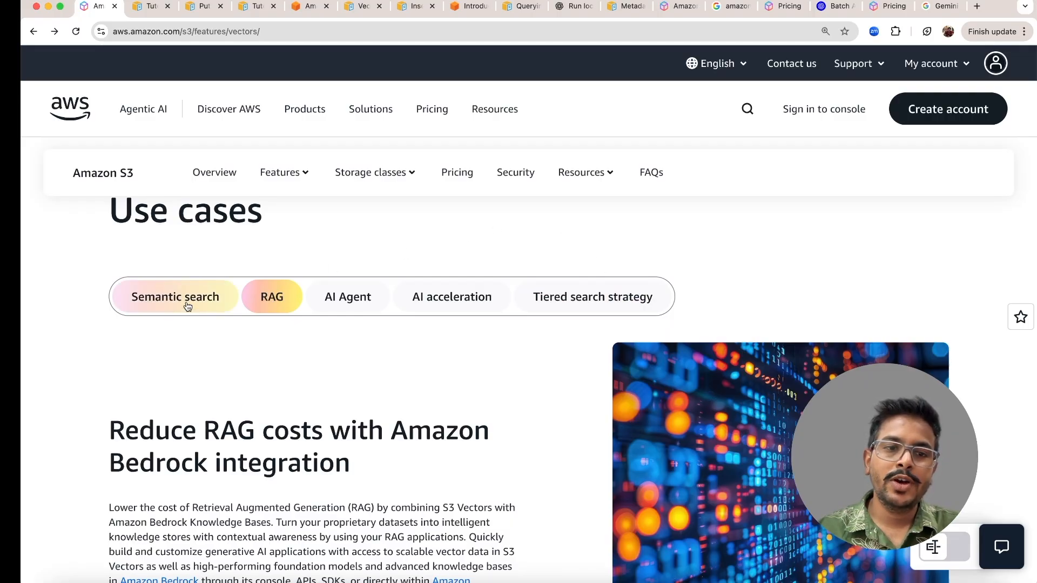
{"action": "left_click", "coordinate": [175, 296]}
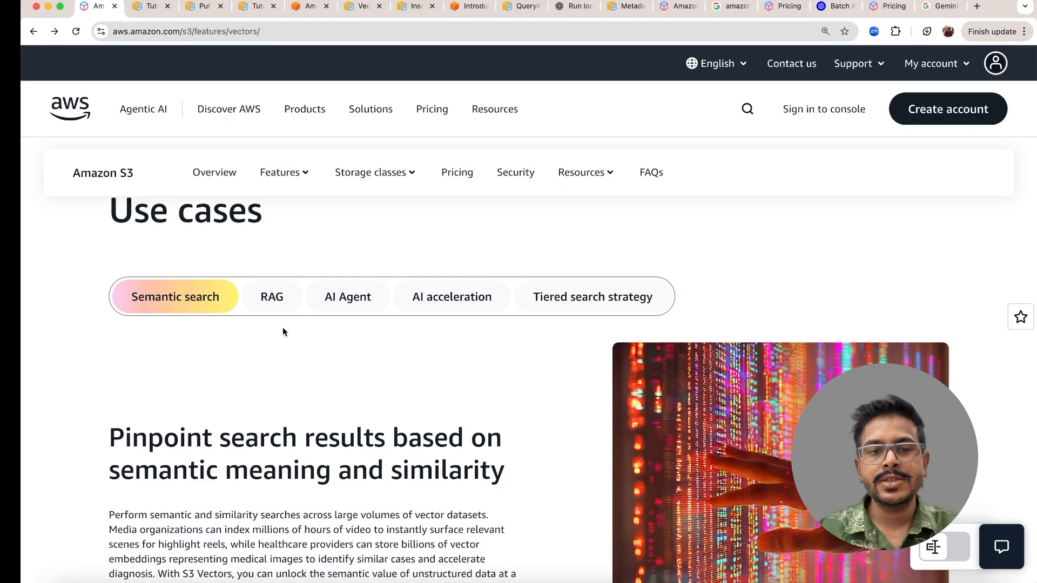
{"action": "left_click", "coordinate": [271, 296]}
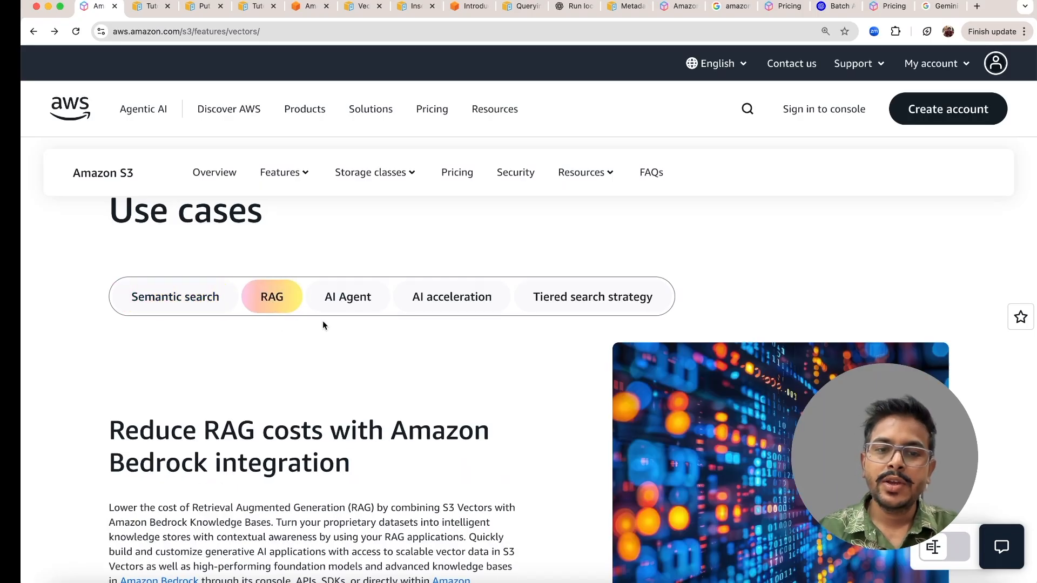
{"action": "mouse_move", "coordinate": [393, 345]}
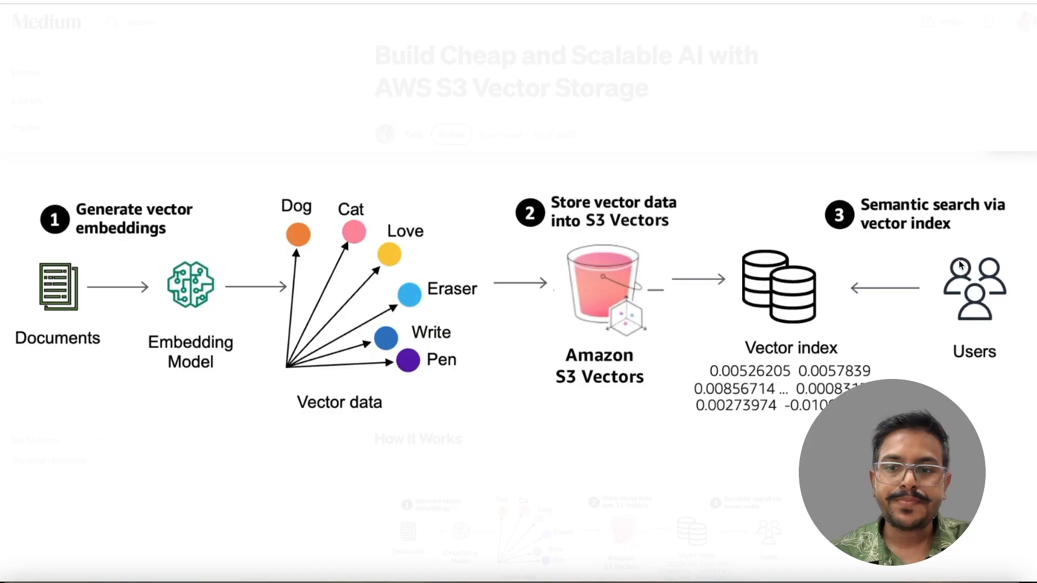
{"action": "mouse_move", "coordinate": [335, 298]}
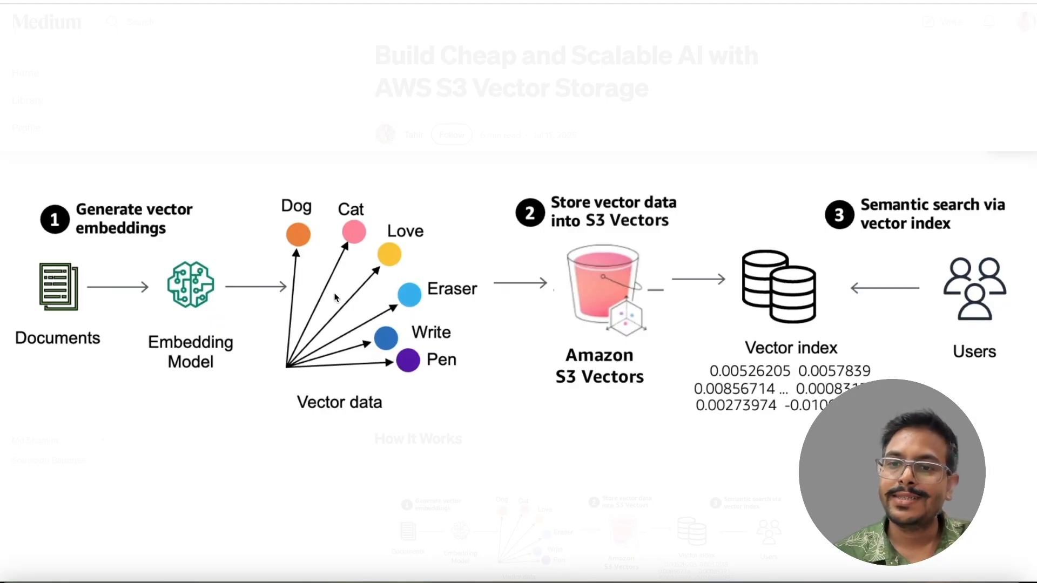
{"action": "mouse_move", "coordinate": [234, 277]}
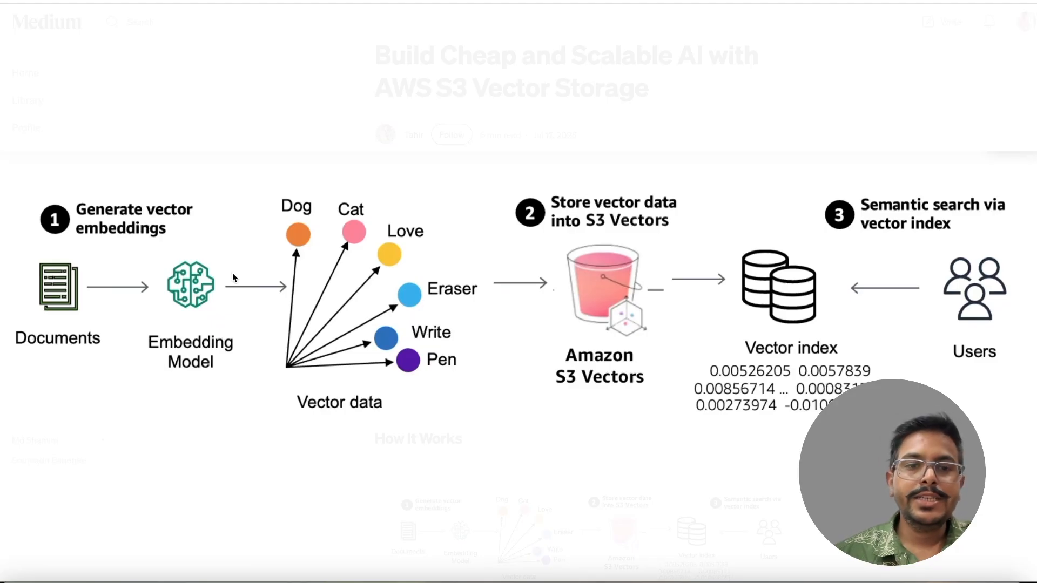
{"action": "mouse_move", "coordinate": [166, 192]}
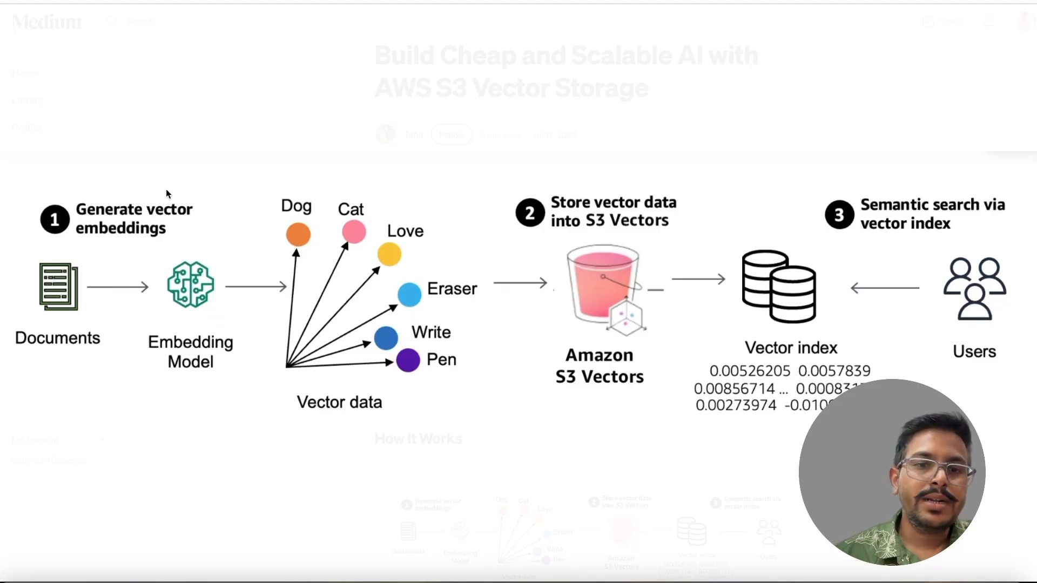
{"action": "mouse_move", "coordinate": [225, 324]}
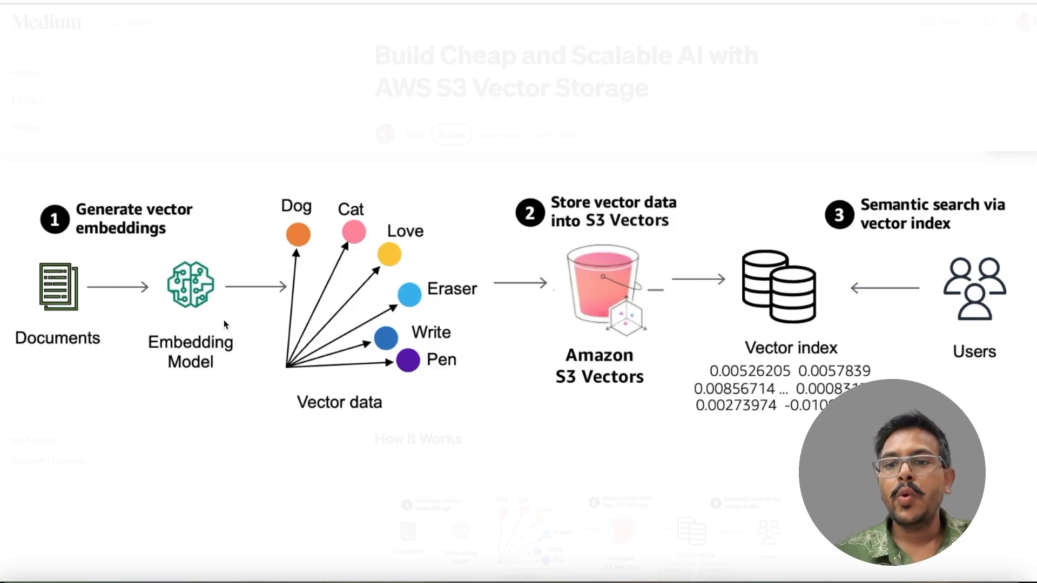
{"action": "mouse_move", "coordinate": [972, 301]}
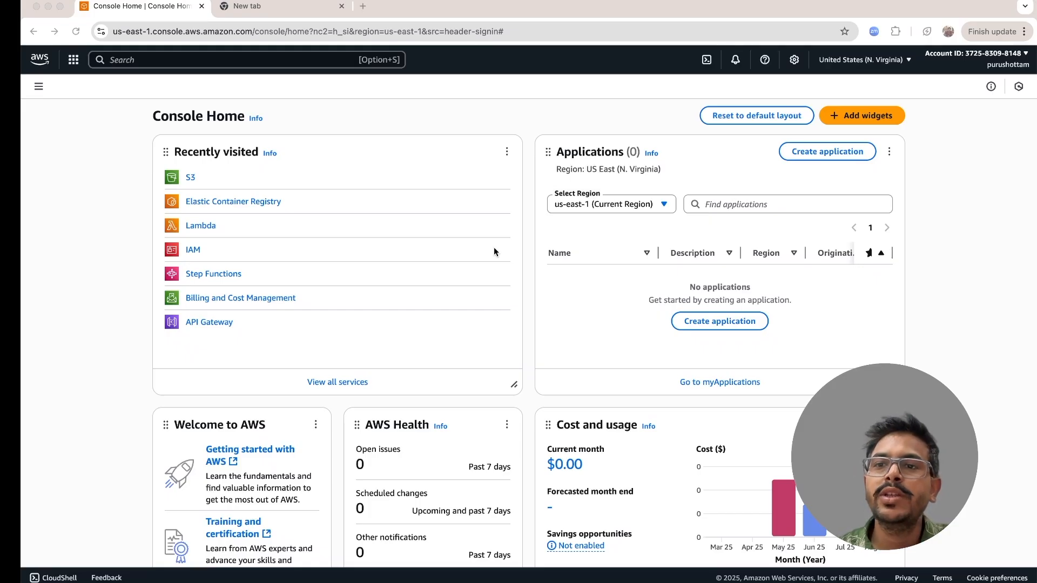
{"action": "mouse_move", "coordinate": [313, 304]}
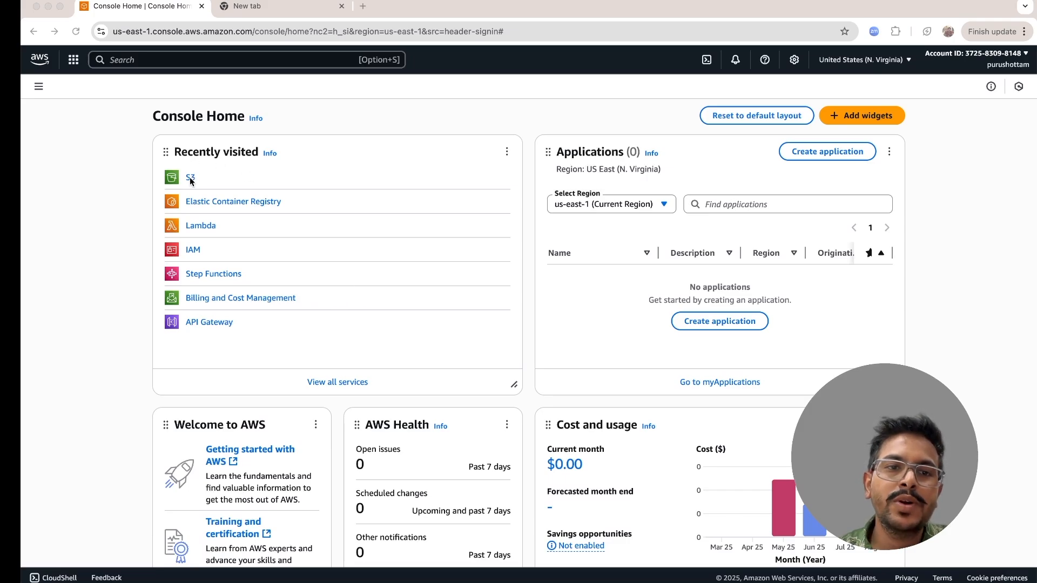
- Go to the S3 service and show the Vector buckets list containing media-embeddings
{"action": "left_click", "coordinate": [190, 177]}
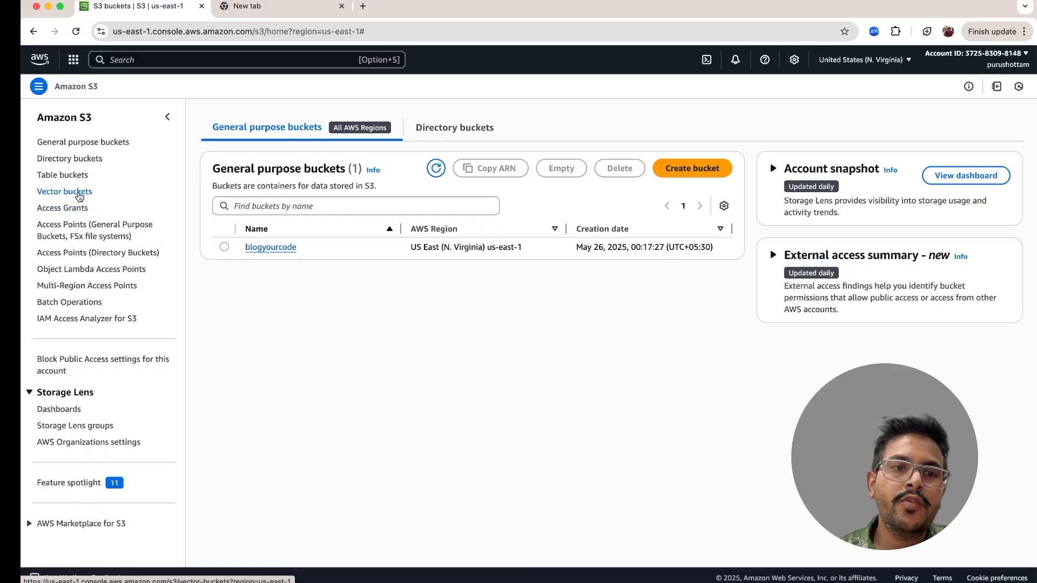
{"action": "left_click", "coordinate": [64, 191]}
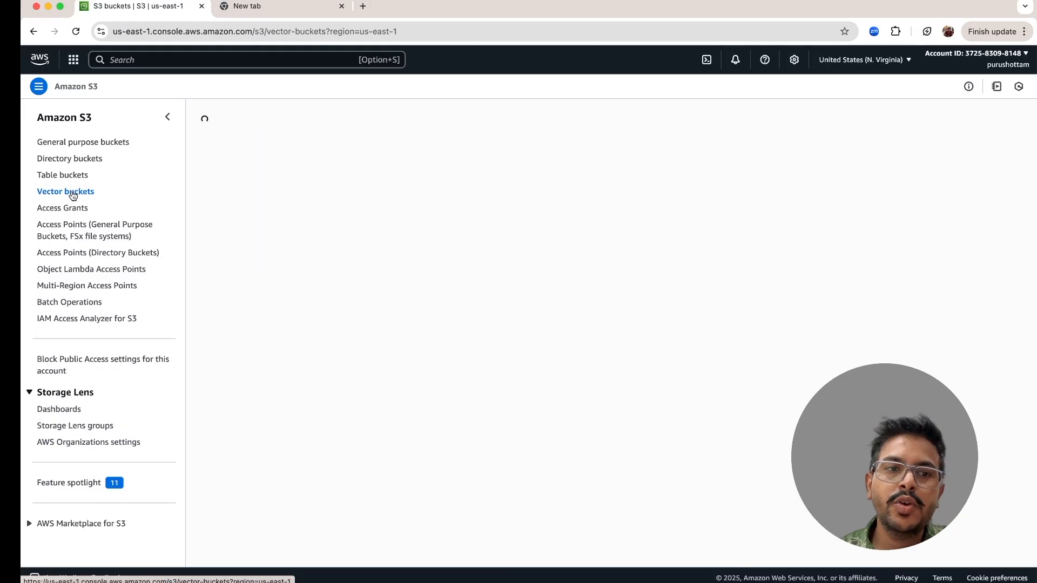
{"action": "left_click", "coordinate": [65, 191]}
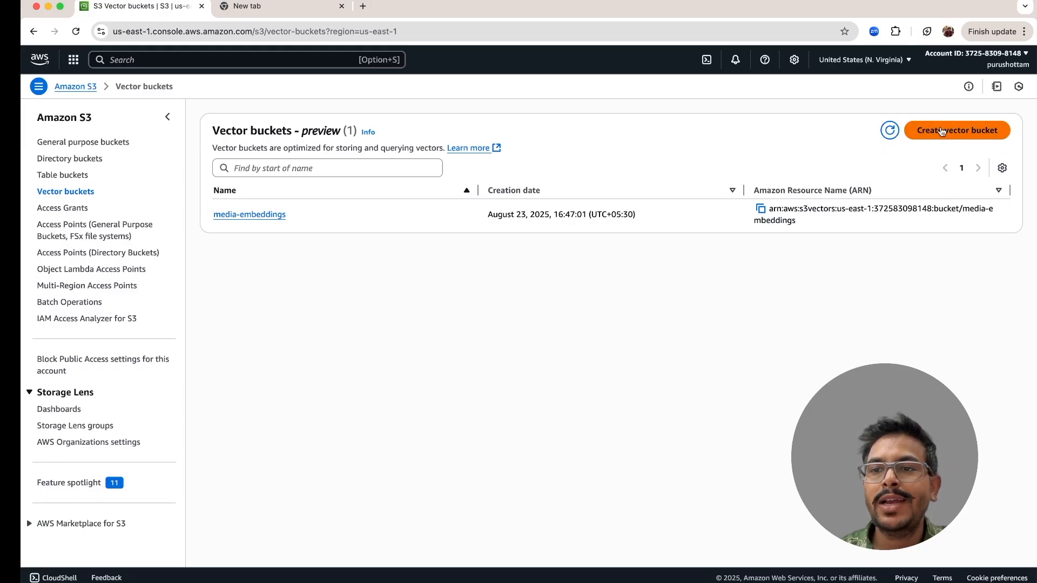
- Create a vector bucket named media-embeddings-1 with default encryption
{"action": "left_click", "coordinate": [956, 131]}
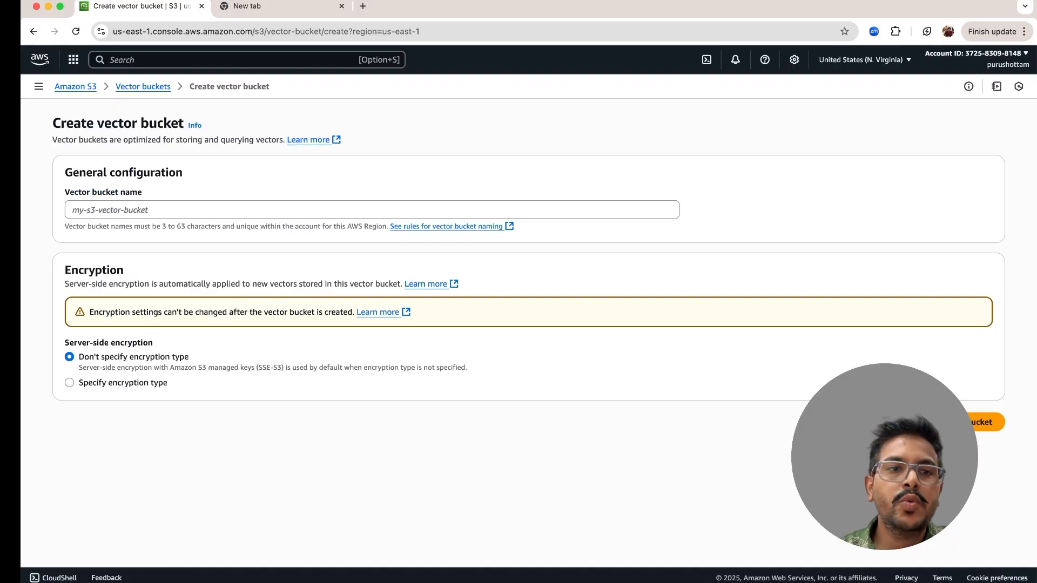
{"action": "mouse_move", "coordinate": [767, 190]}
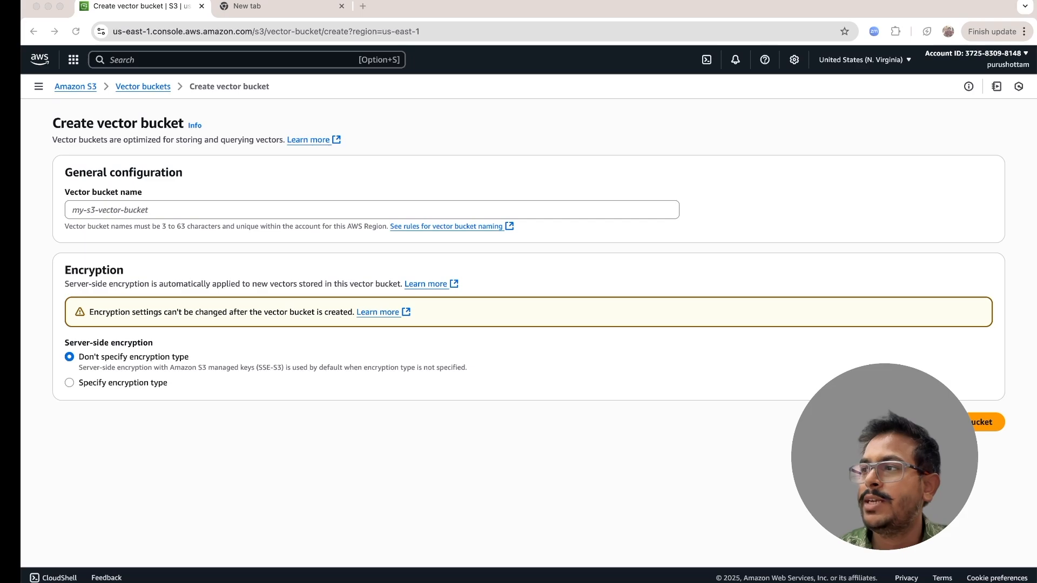
{"action": "mouse_move", "coordinate": [432, 363]}
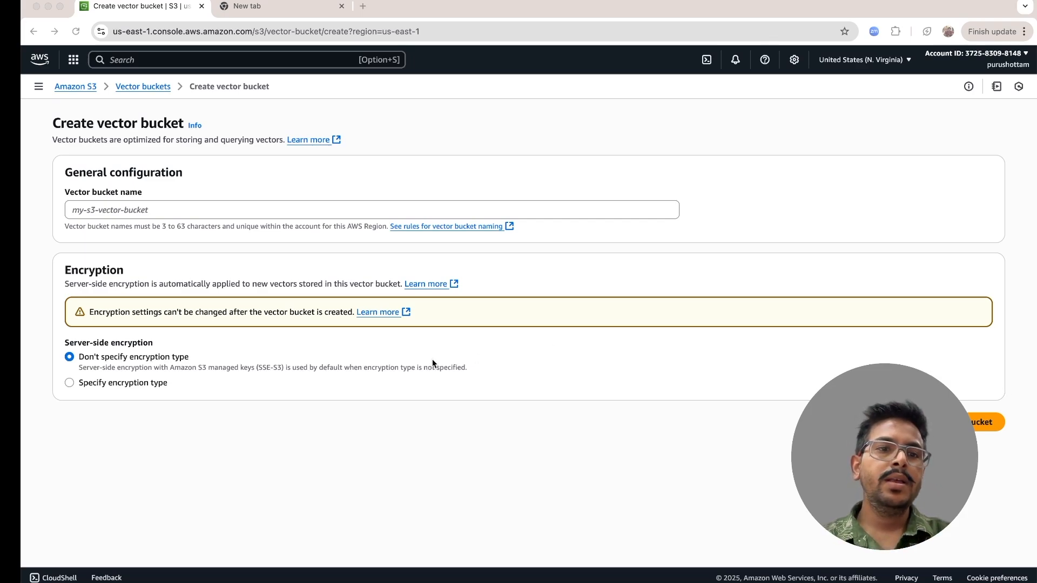
{"action": "left_click", "coordinate": [372, 209]}
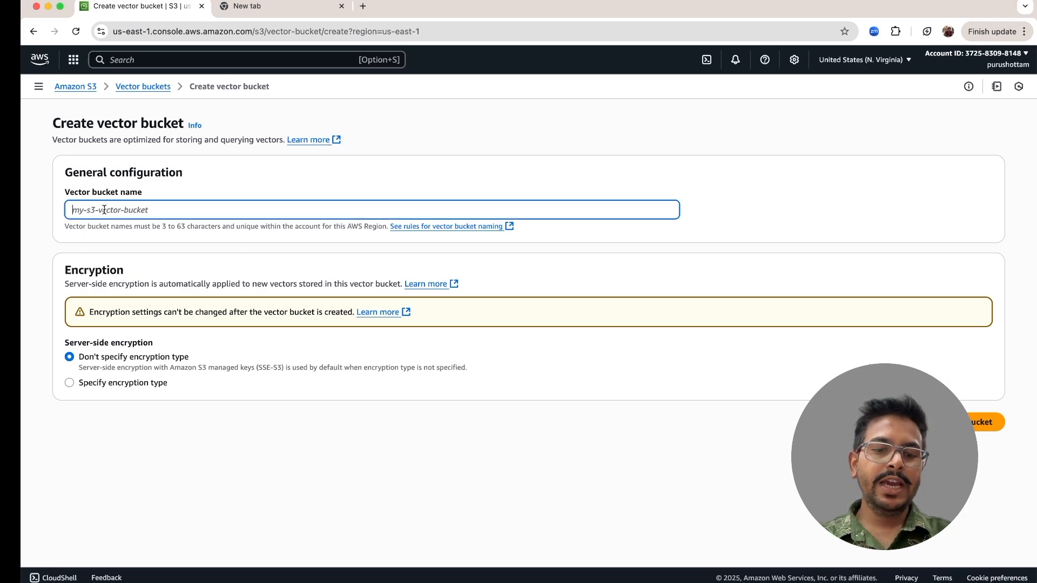
{"action": "type", "text": "media-embeddings"}
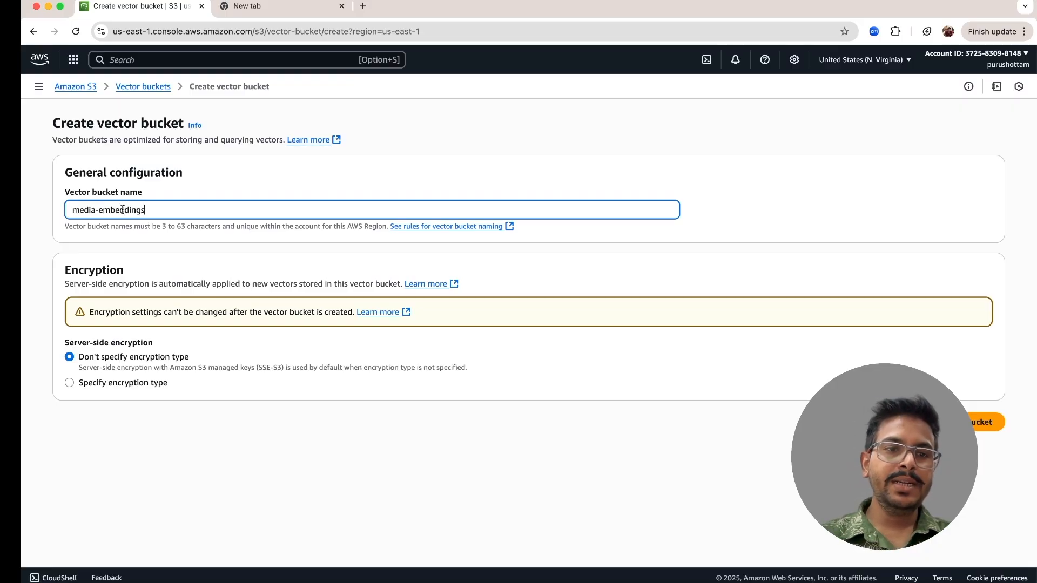
{"action": "type", "text": "-1"}
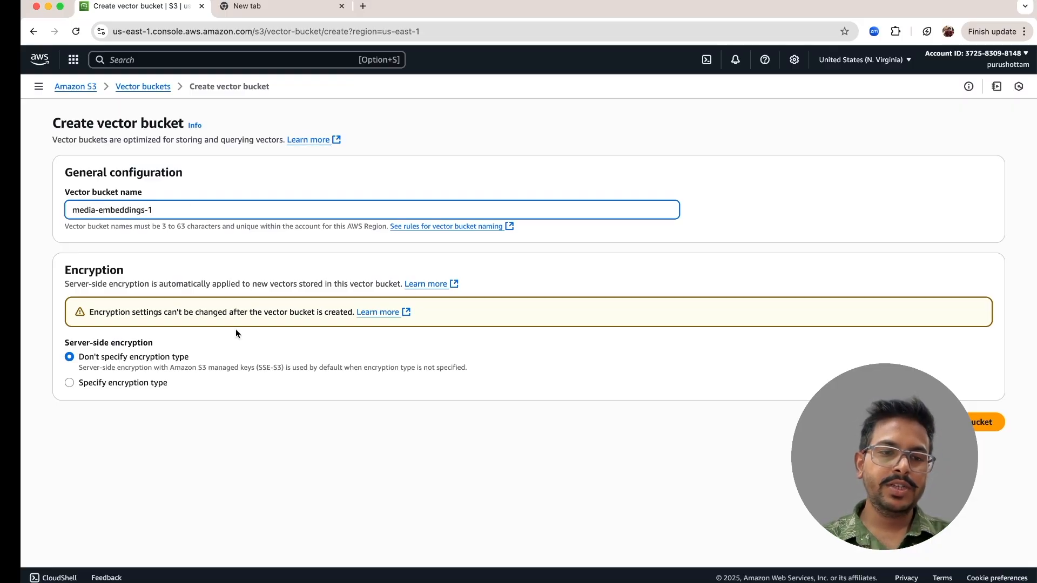
{"action": "mouse_move", "coordinate": [481, 421]}
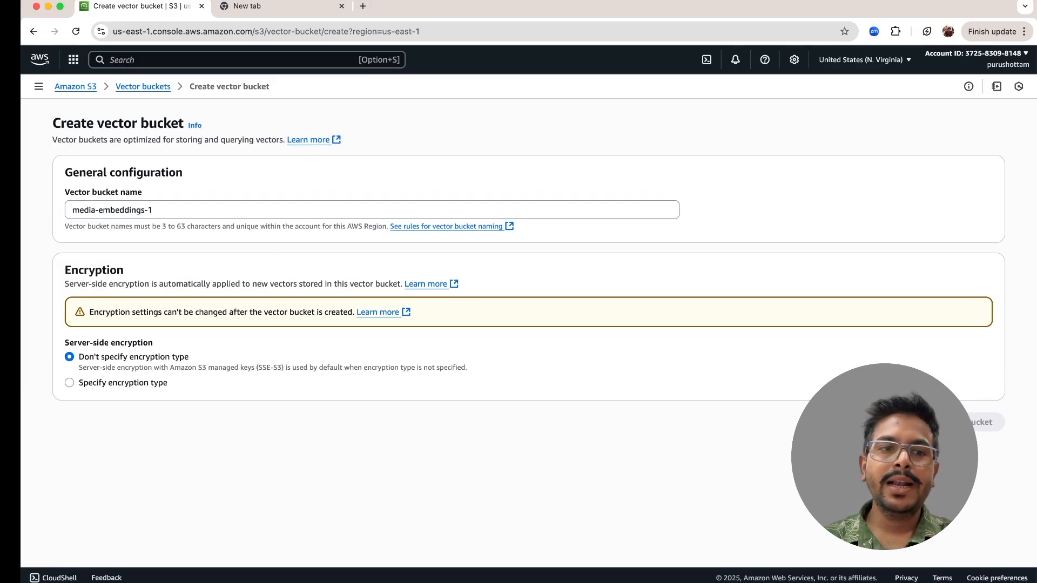
{"action": "left_click", "coordinate": [980, 422]}
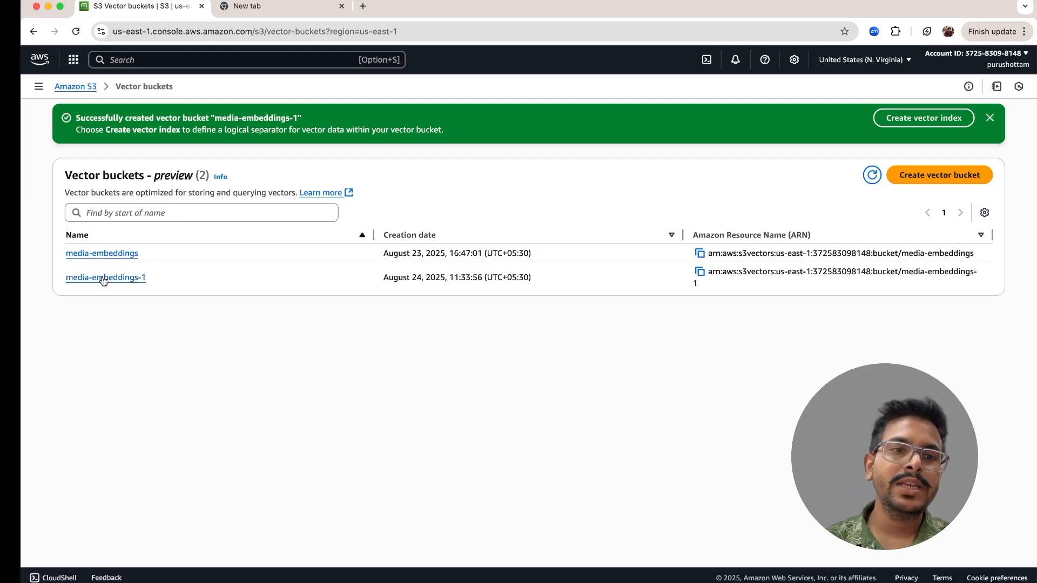
- Open the media-embeddings-1 bucket, which has no vector indexes yet
{"action": "left_click", "coordinate": [105, 278]}
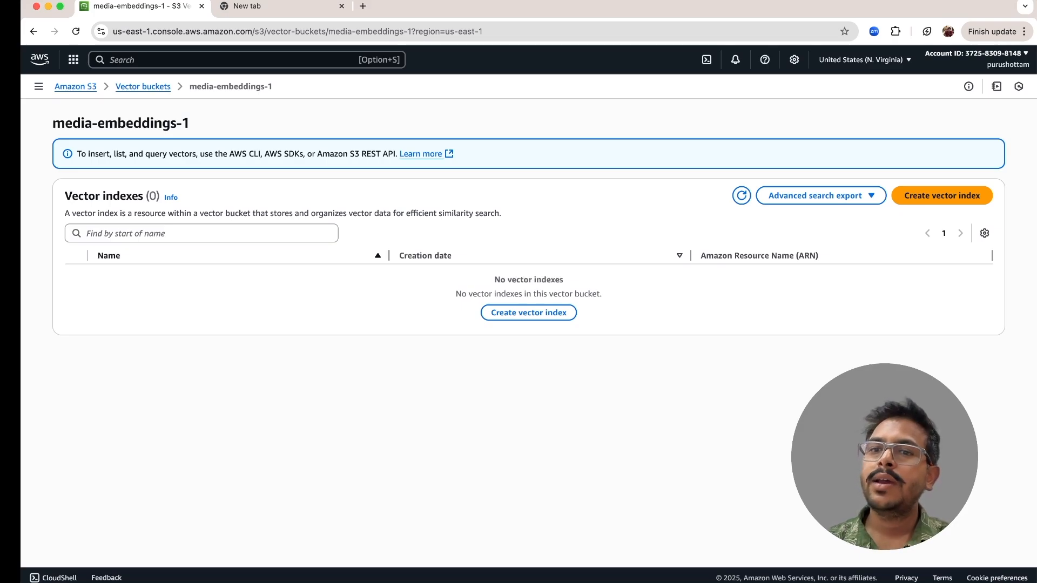
{"action": "mouse_move", "coordinate": [145, 106]}
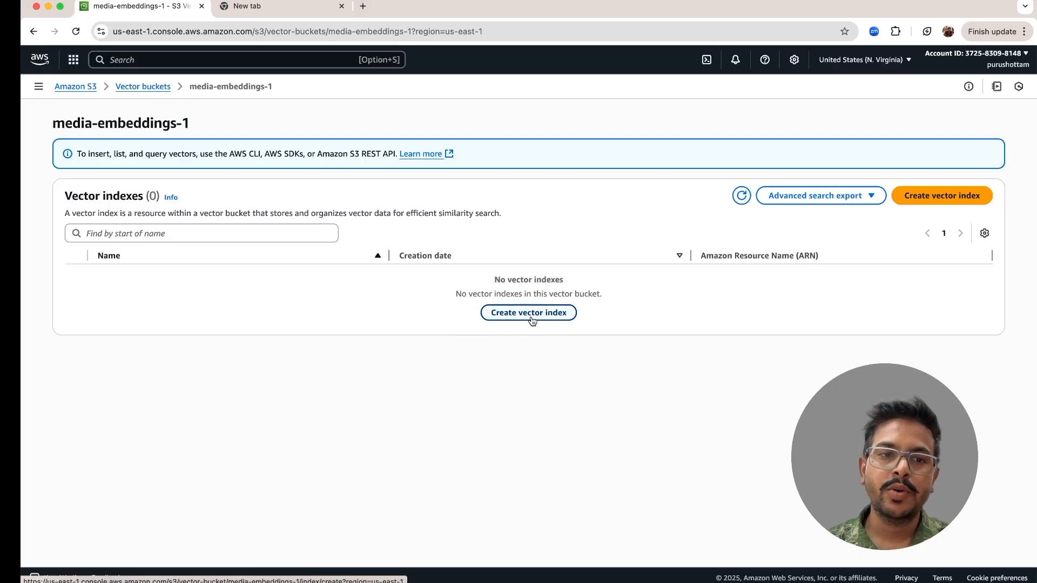
- Fill a new vector index form with name movies, dimension 1024 and cosine distance
{"action": "left_click", "coordinate": [528, 312]}
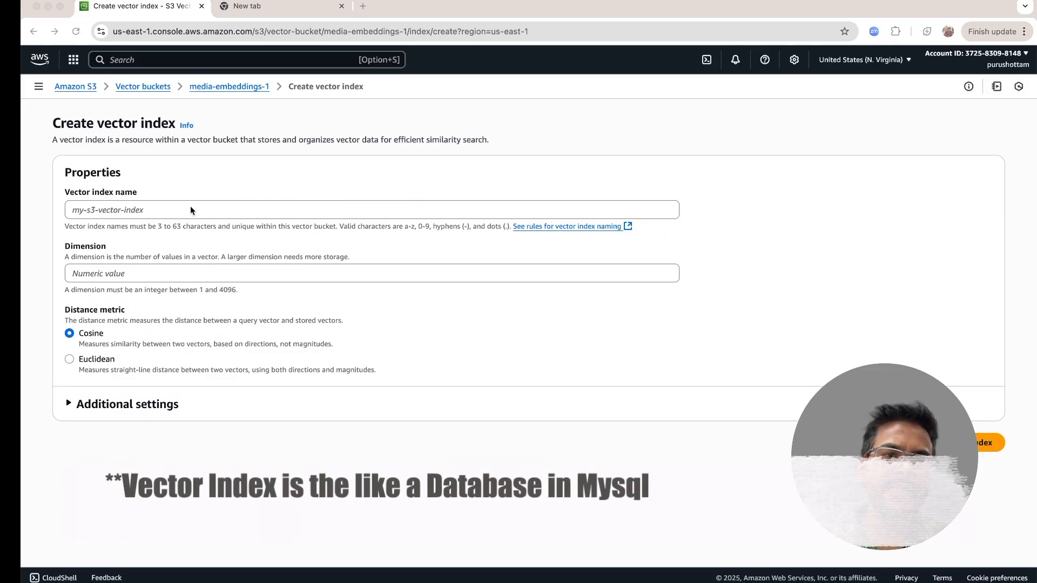
{"action": "type", "text": "movies"}
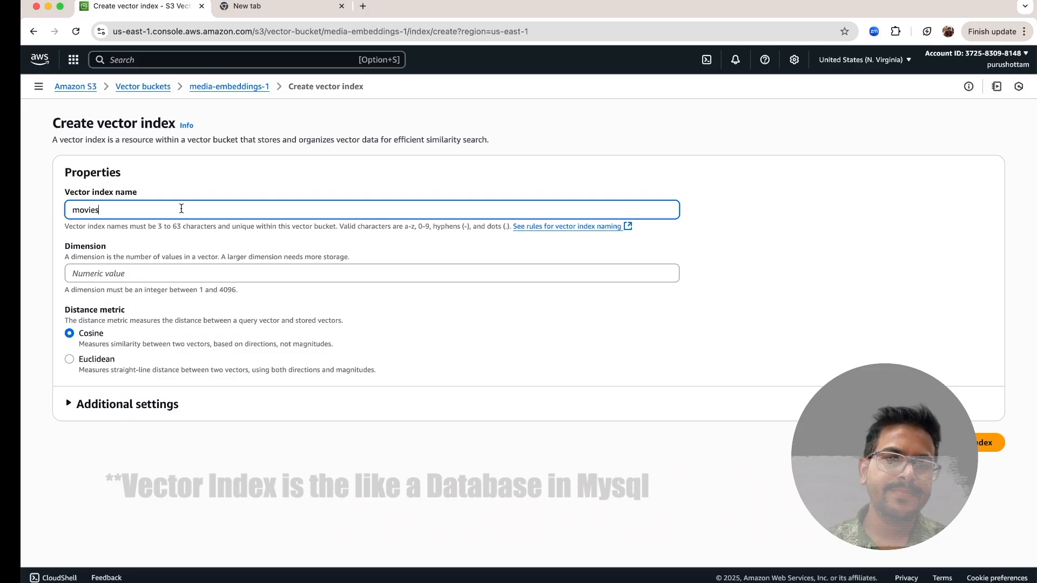
{"action": "left_click", "coordinate": [371, 273]}
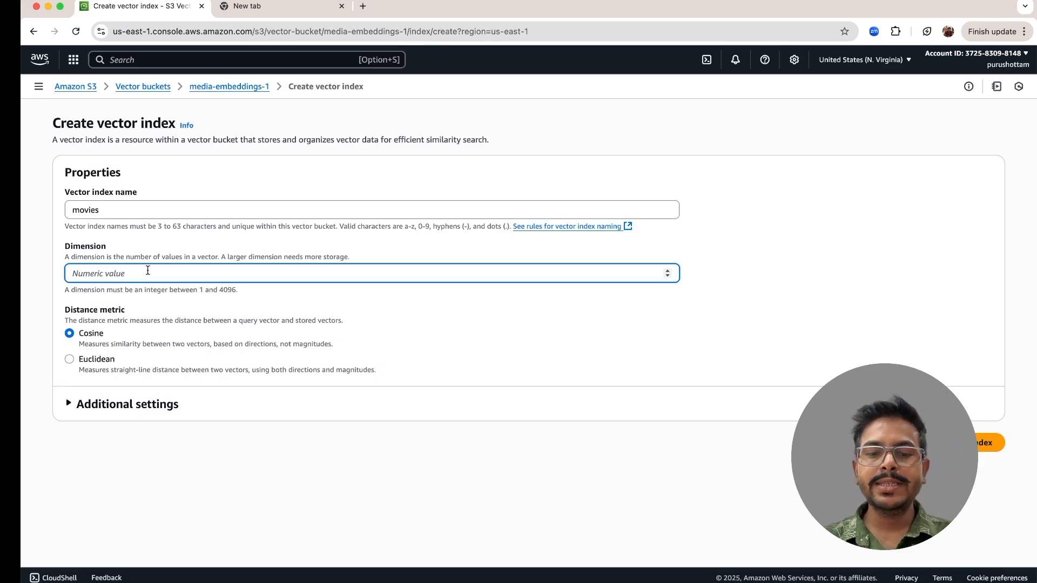
{"action": "type", "text": "1024"}
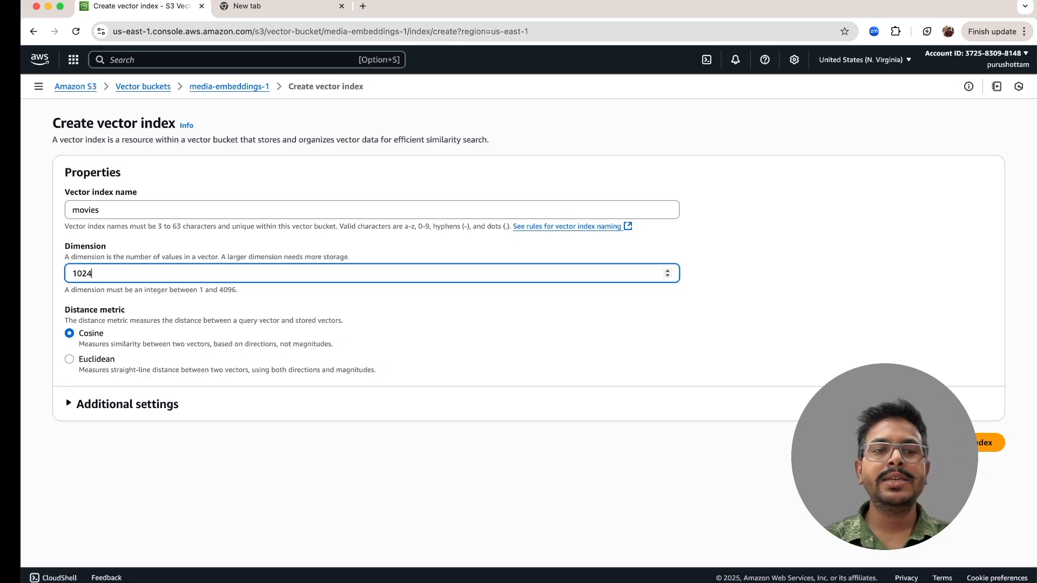
{"action": "mouse_move", "coordinate": [338, 278]}
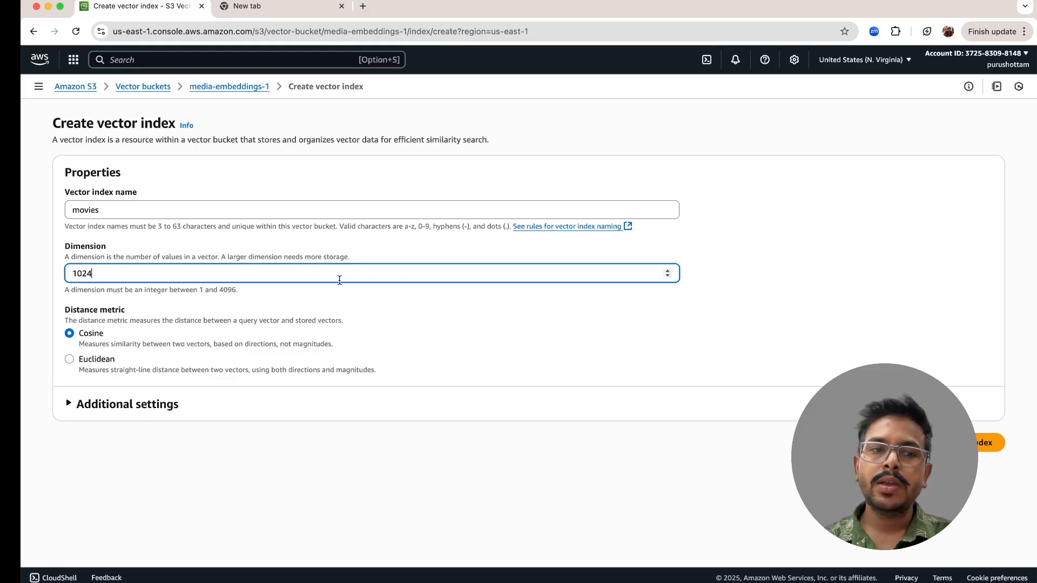
{"action": "mouse_move", "coordinate": [297, 318]}
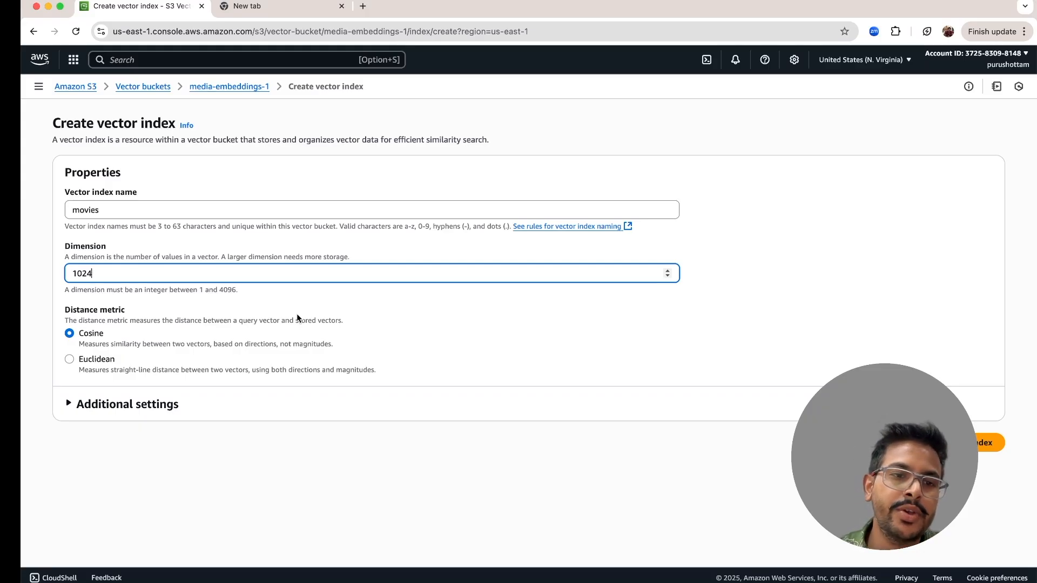
{"action": "mouse_move", "coordinate": [169, 371]}
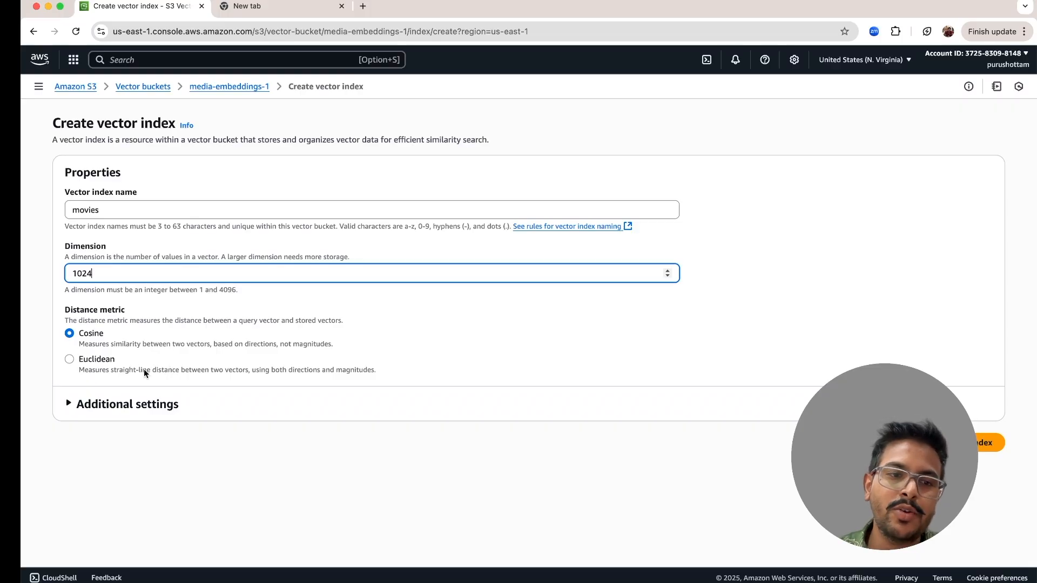
- Review the optional metadata configuration, then create the movies vector index
{"action": "left_click", "coordinate": [122, 404]}
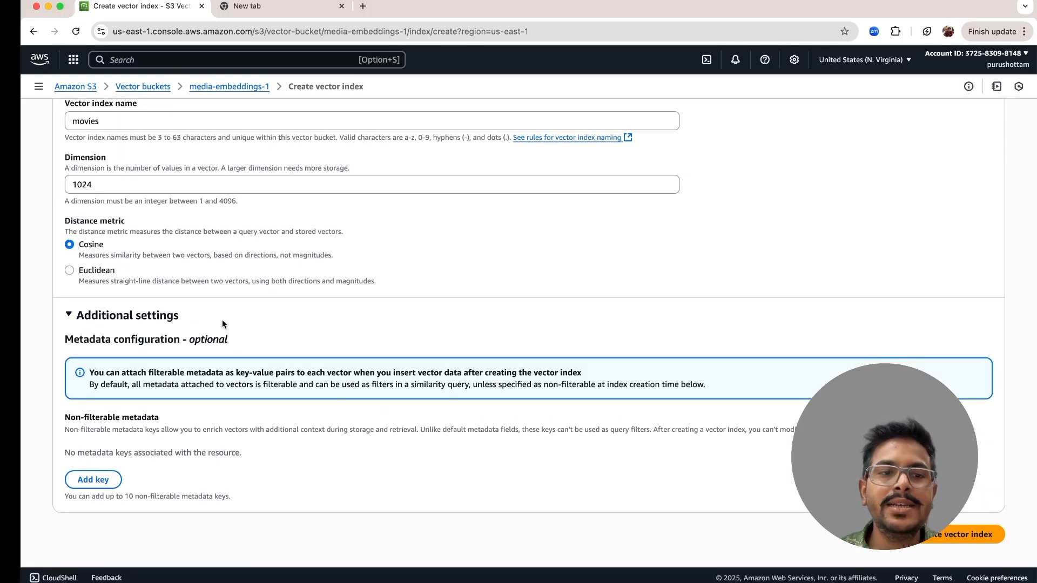
{"action": "mouse_move", "coordinate": [168, 408]}
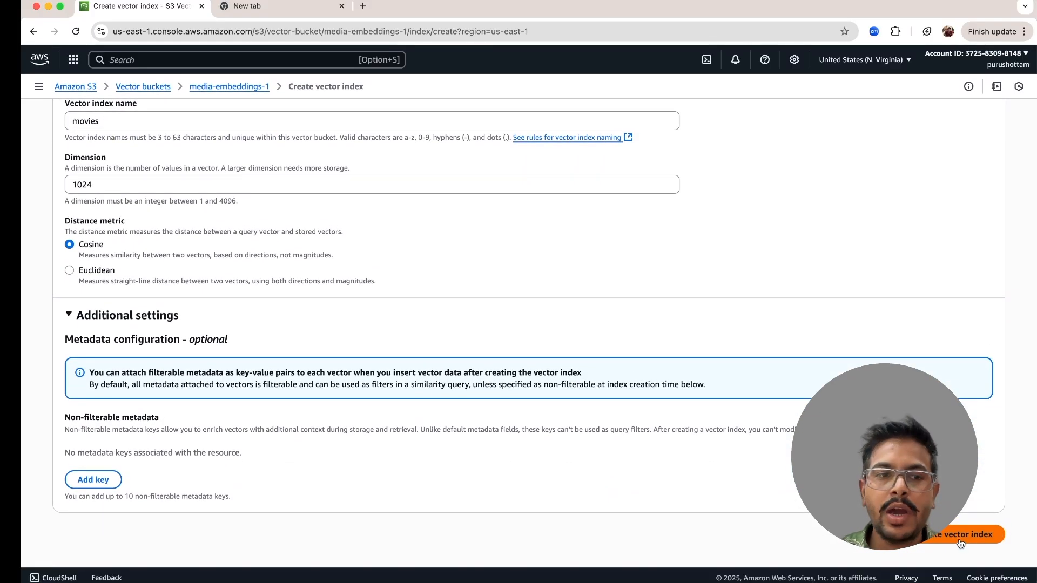
{"action": "left_click", "coordinate": [961, 534]}
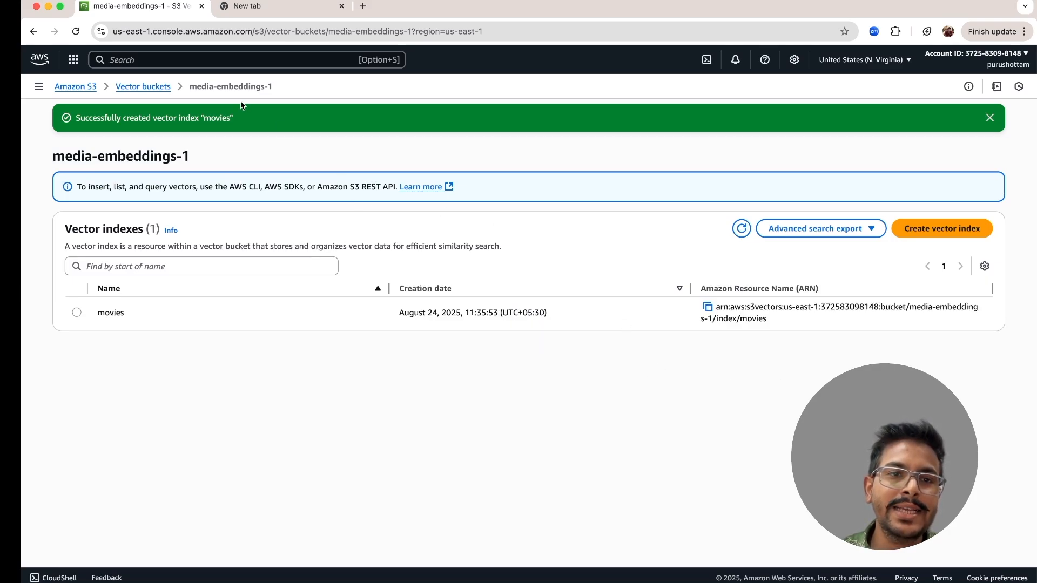
{"action": "mouse_move", "coordinate": [307, 373]}
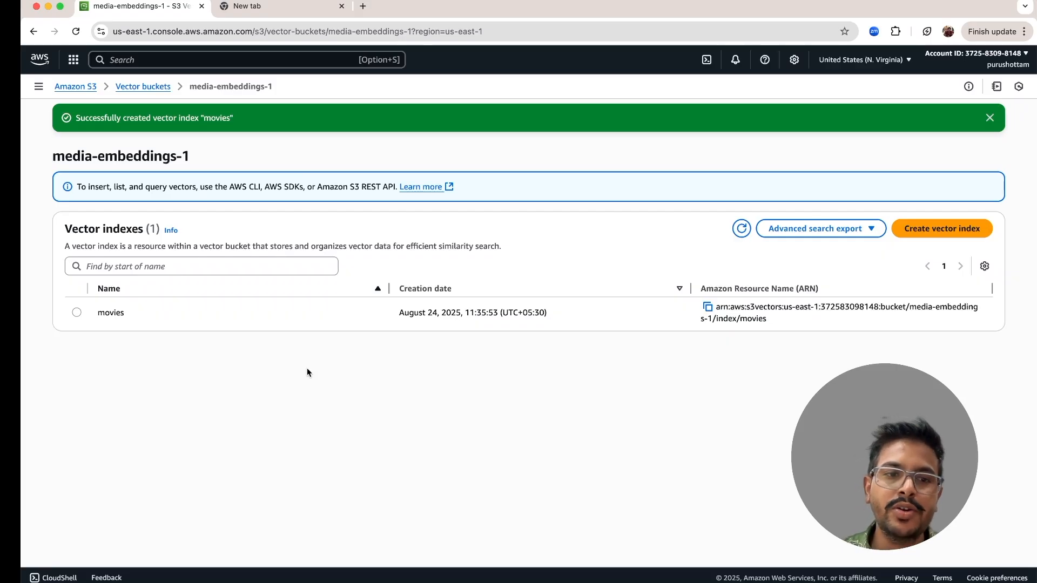
{"action": "mouse_move", "coordinate": [965, 363]}
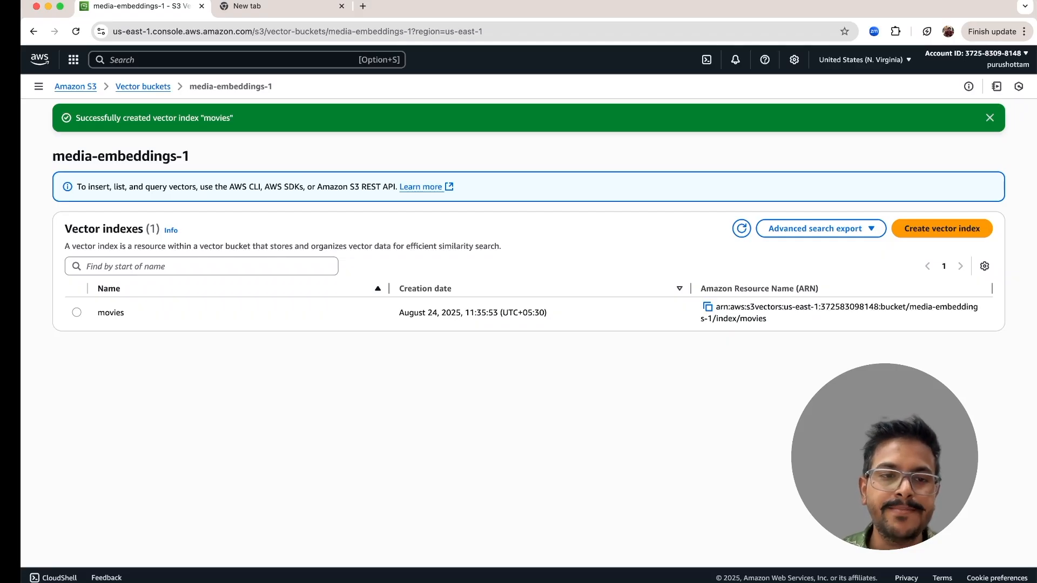
{"action": "mouse_move", "coordinate": [748, 498]}
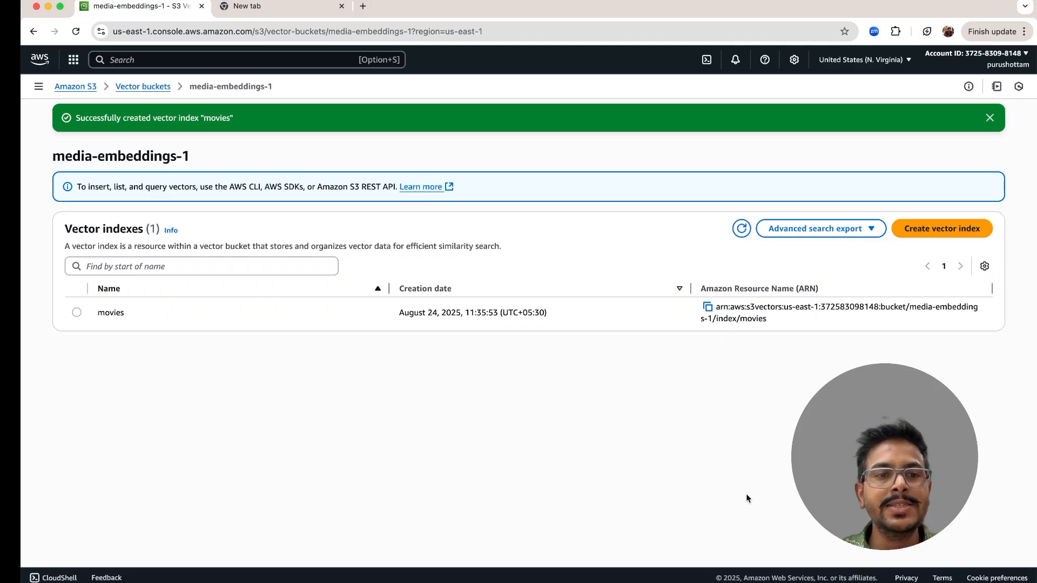
{"action": "mouse_move", "coordinate": [599, 537]}
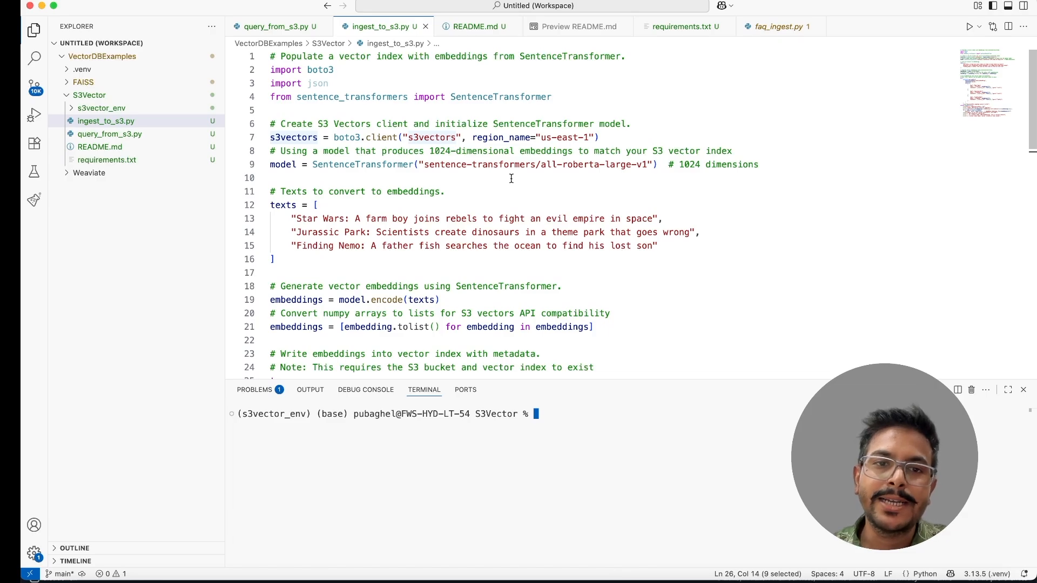
{"action": "double_click", "coordinate": [319, 69]}
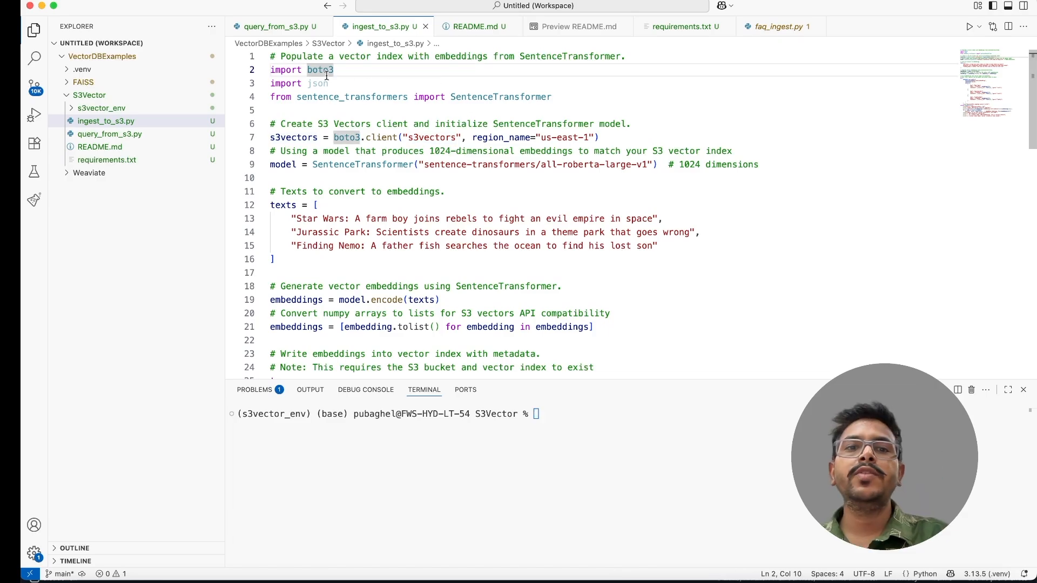
{"action": "double_click", "coordinate": [319, 69]}
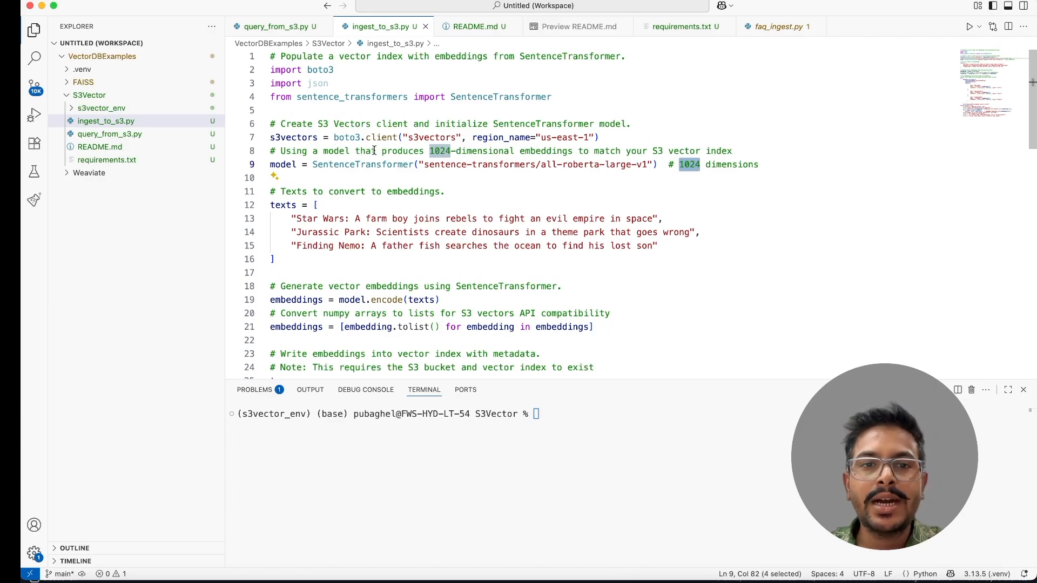
{"action": "scroll", "scroll_direction": "down", "scroll_amount": 3}
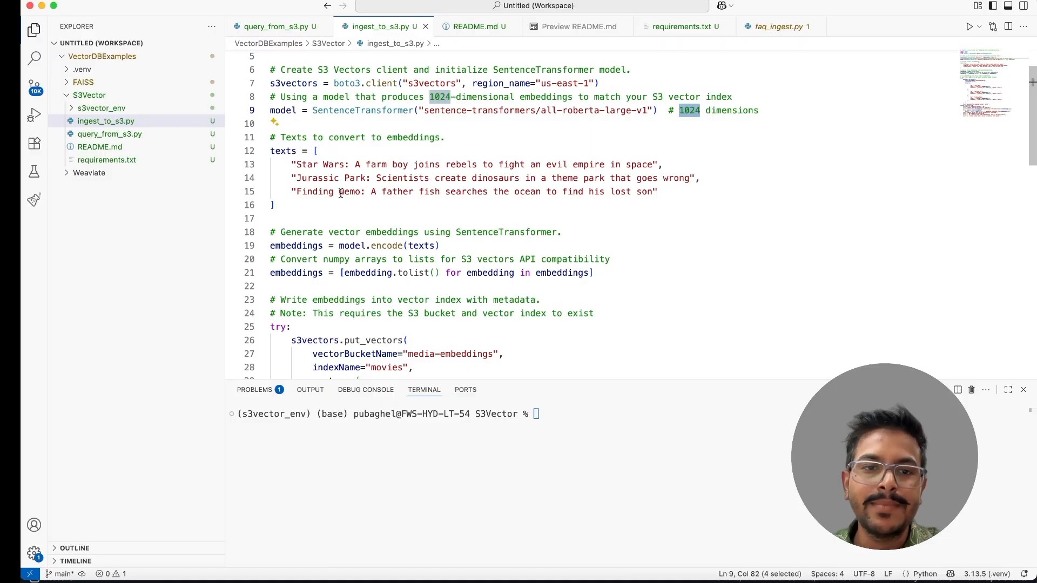
{"action": "scroll", "scroll_direction": "down", "scroll_amount": 3}
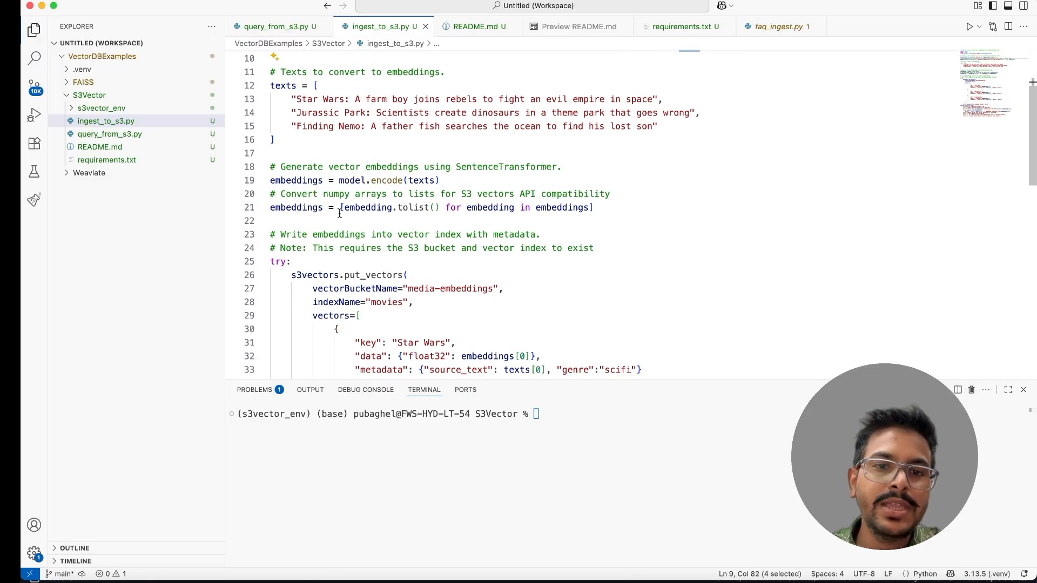
{"action": "scroll", "scroll_direction": "up", "scroll_amount": 3}
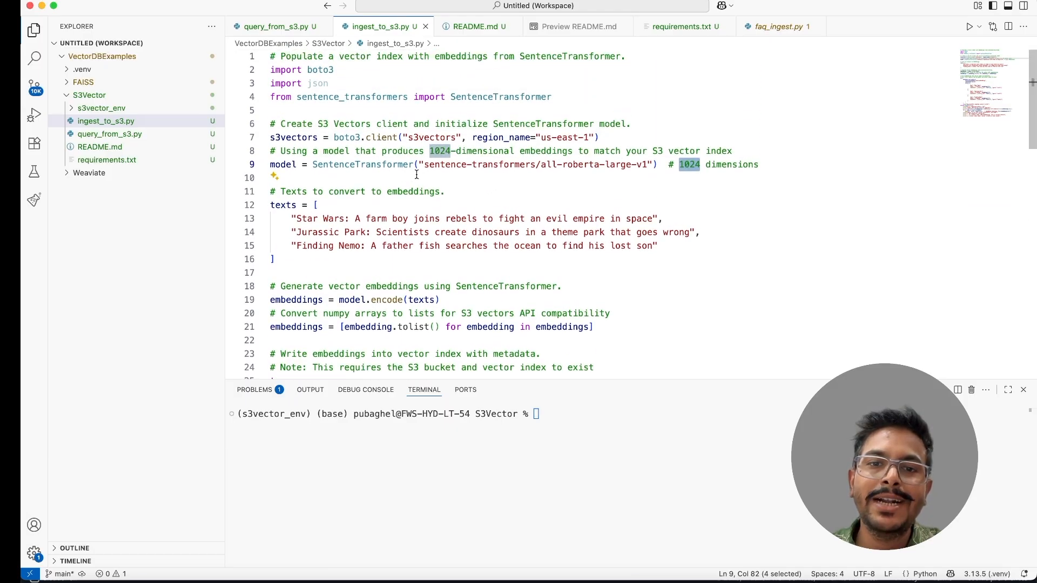
{"action": "scroll", "scroll_direction": "down", "scroll_amount": 3}
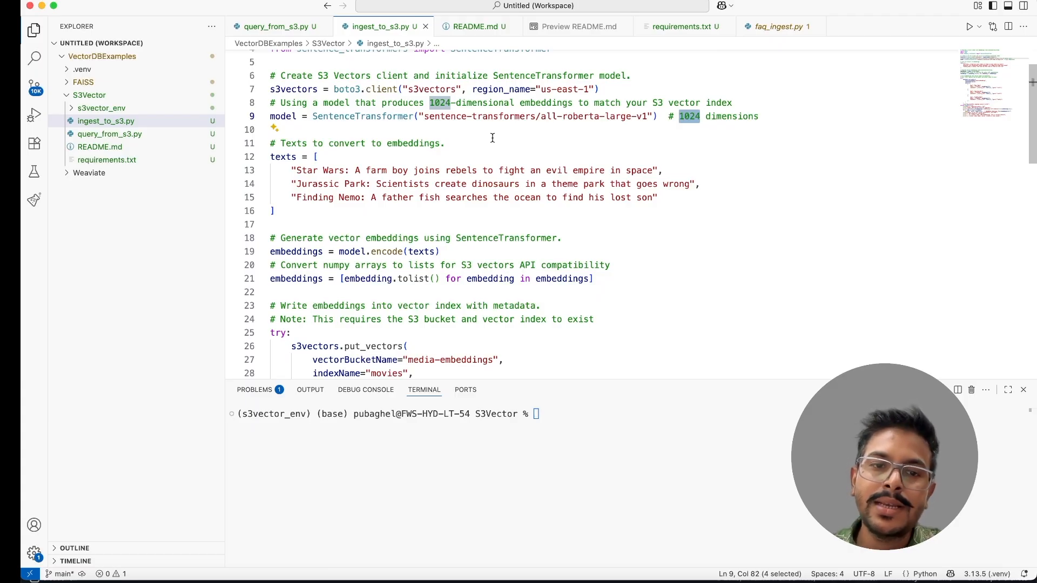
{"action": "scroll", "scroll_direction": "down", "scroll_amount": 3}
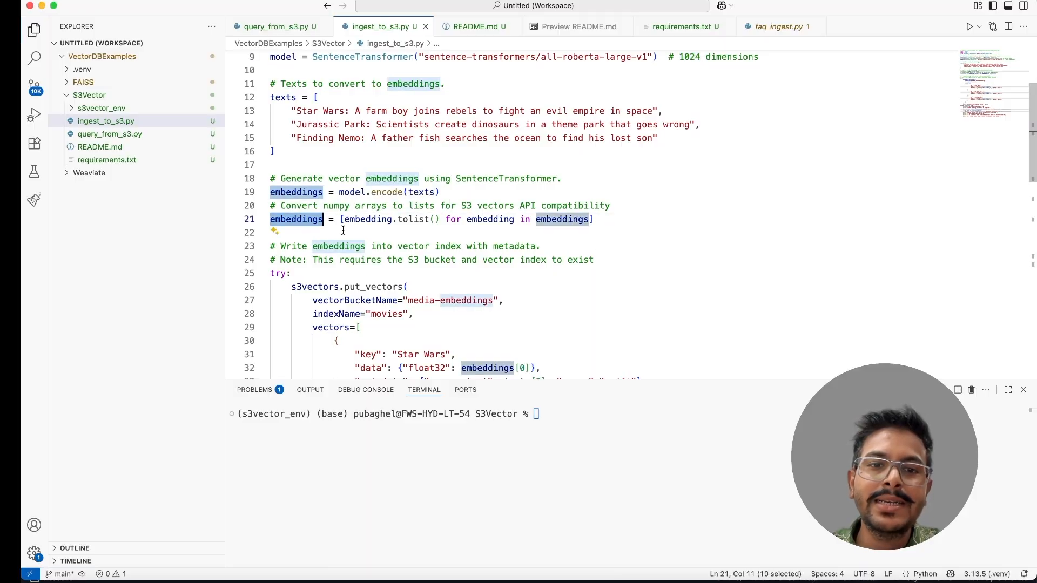
{"action": "scroll", "scroll_direction": "down", "scroll_amount": 3}
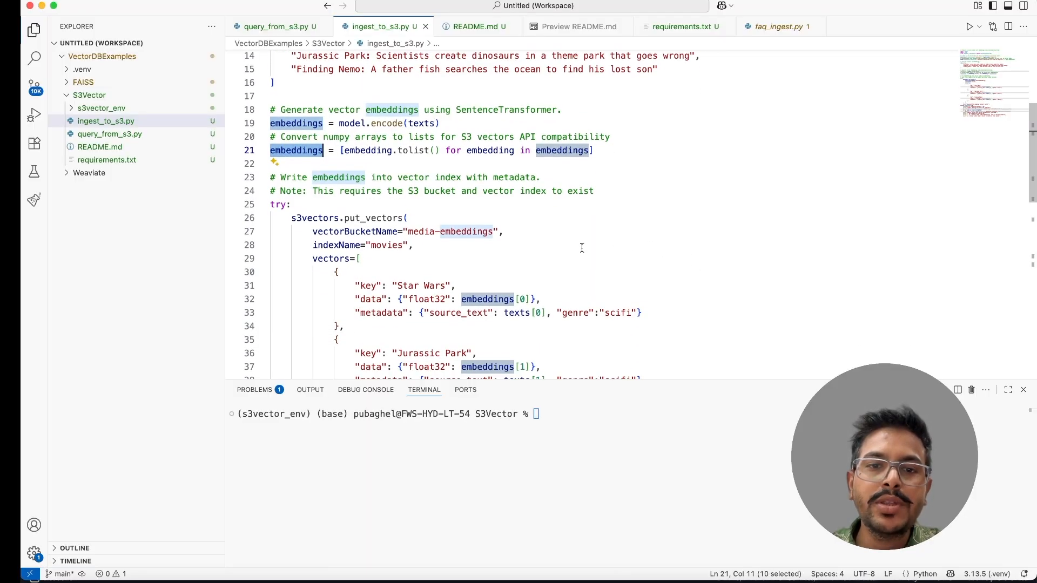
{"action": "scroll", "scroll_direction": "down", "scroll_amount": 3}
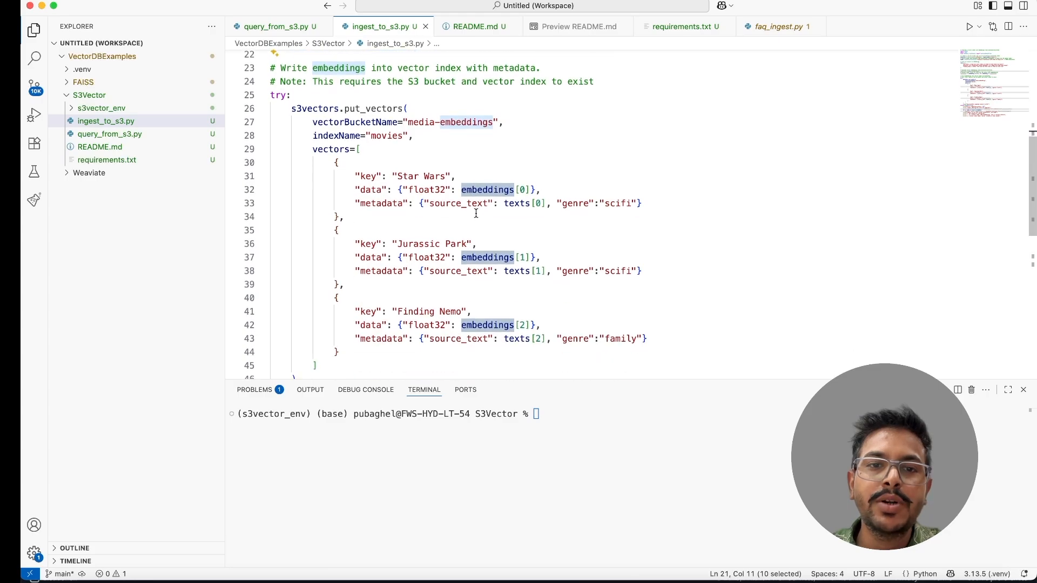
{"action": "left_click", "coordinate": [315, 108]}
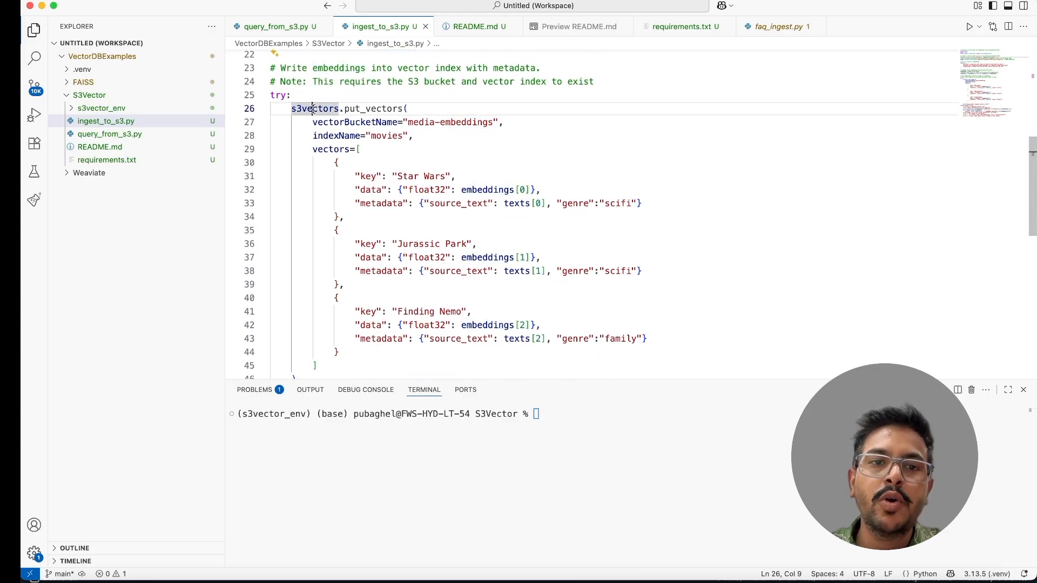
{"action": "double_click", "coordinate": [314, 108]}
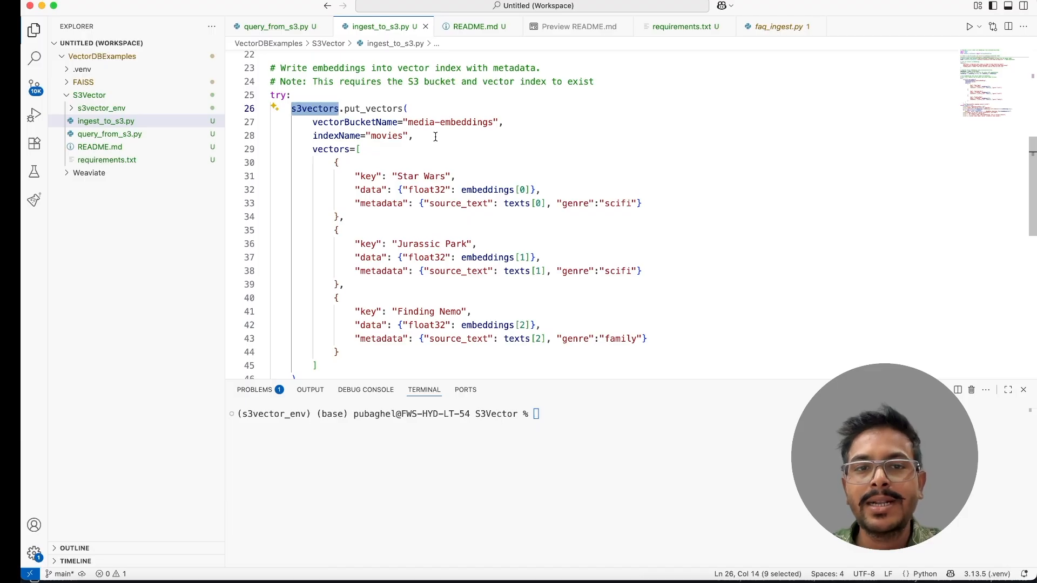
{"action": "mouse_move", "coordinate": [468, 163]}
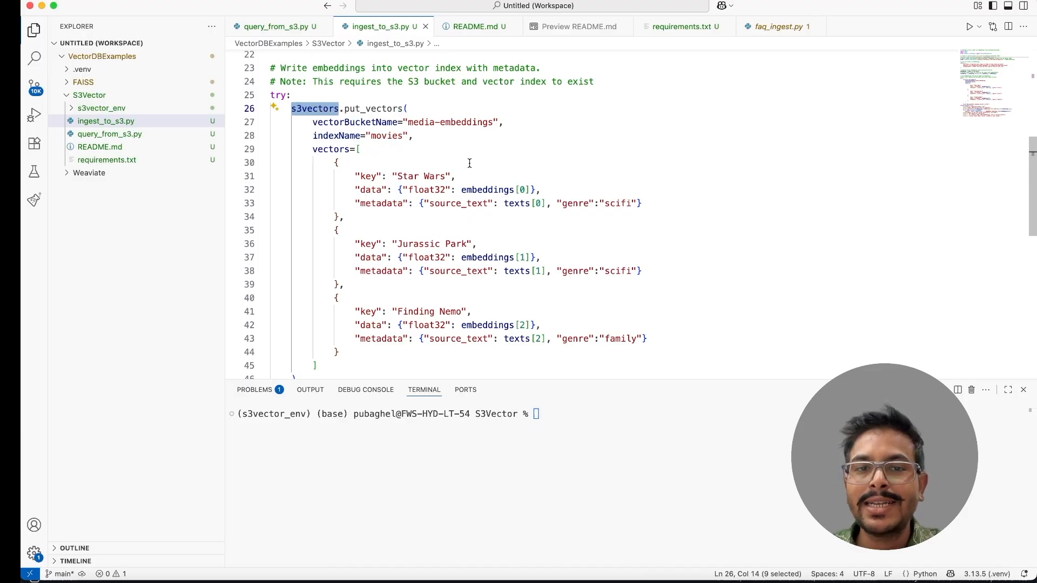
{"action": "scroll", "scroll_direction": "down", "scroll_amount": 3}
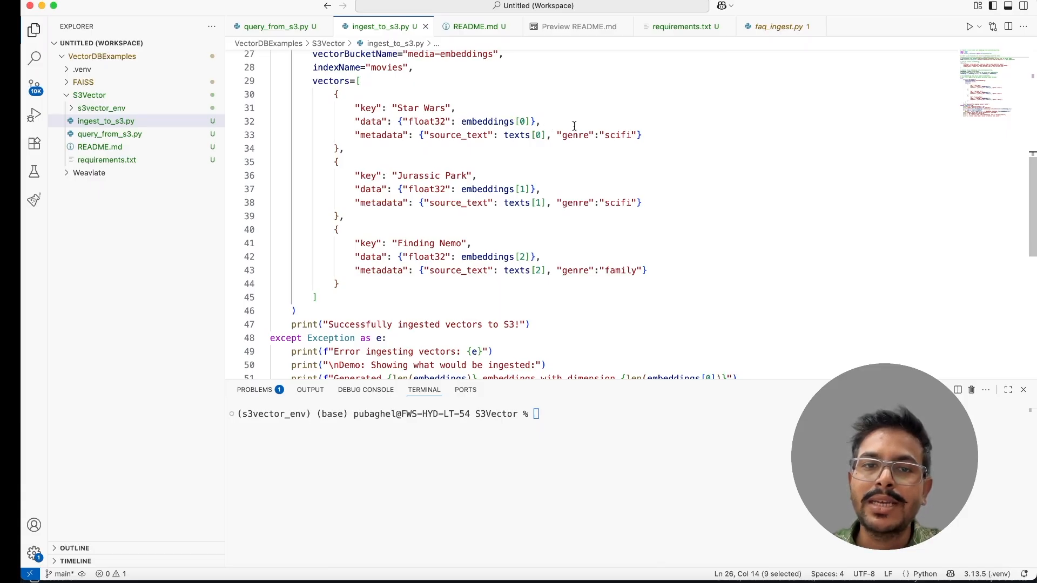
{"action": "double_click", "coordinate": [382, 135]}
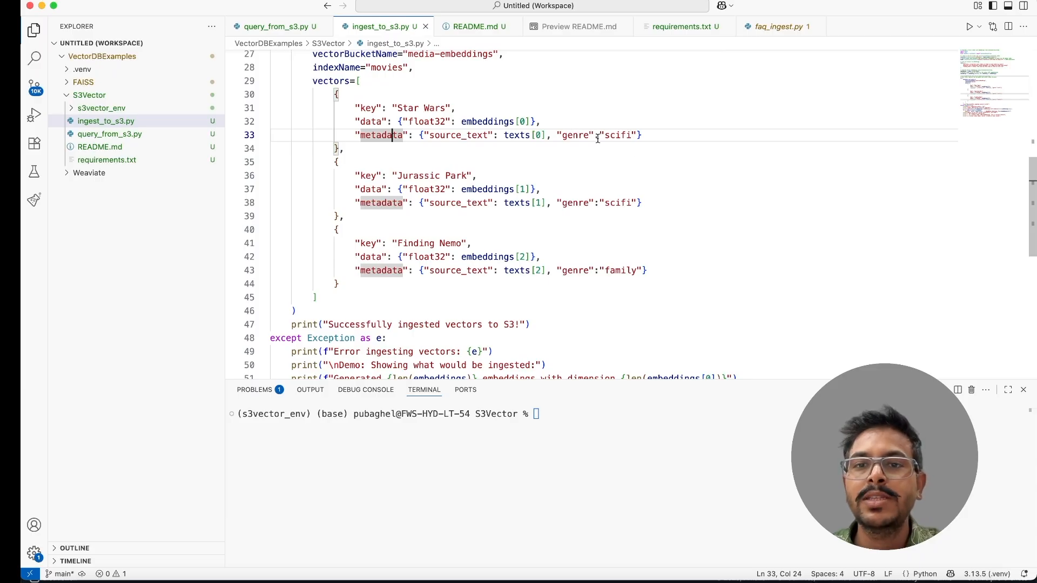
{"action": "mouse_move", "coordinate": [635, 235]}
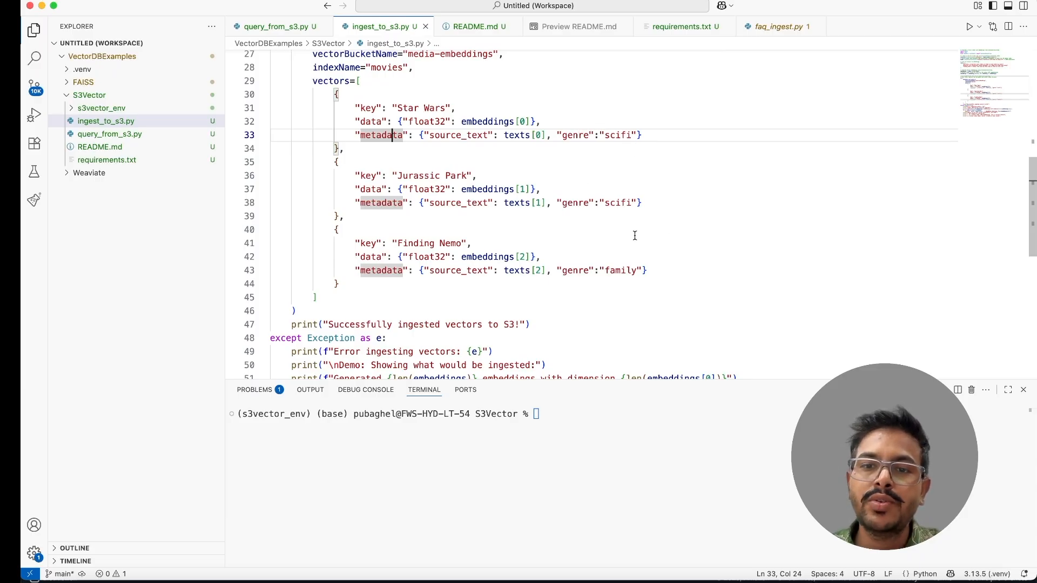
{"action": "mouse_move", "coordinate": [610, 233]}
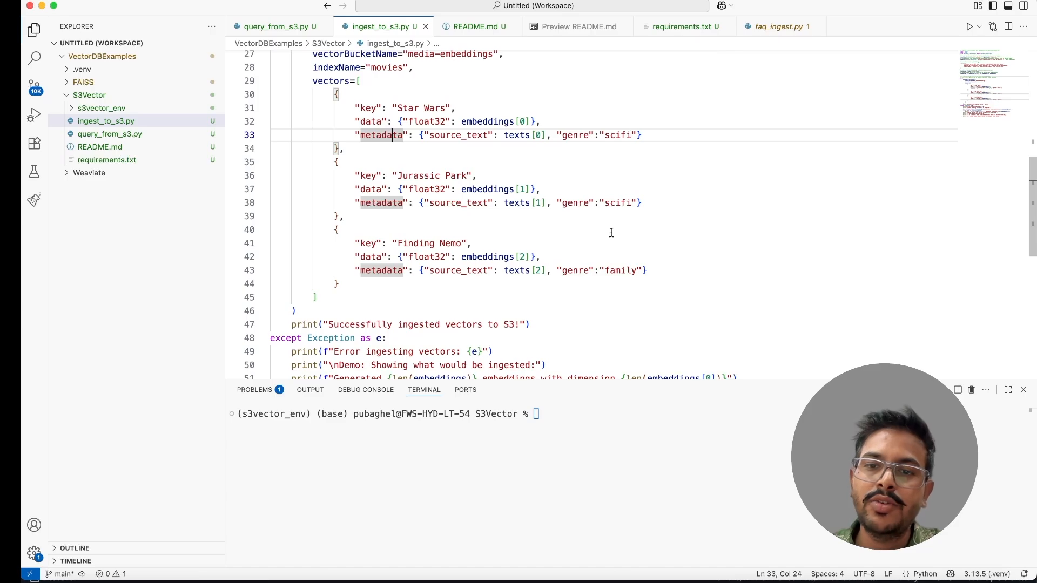
{"action": "mouse_move", "coordinate": [589, 135]}
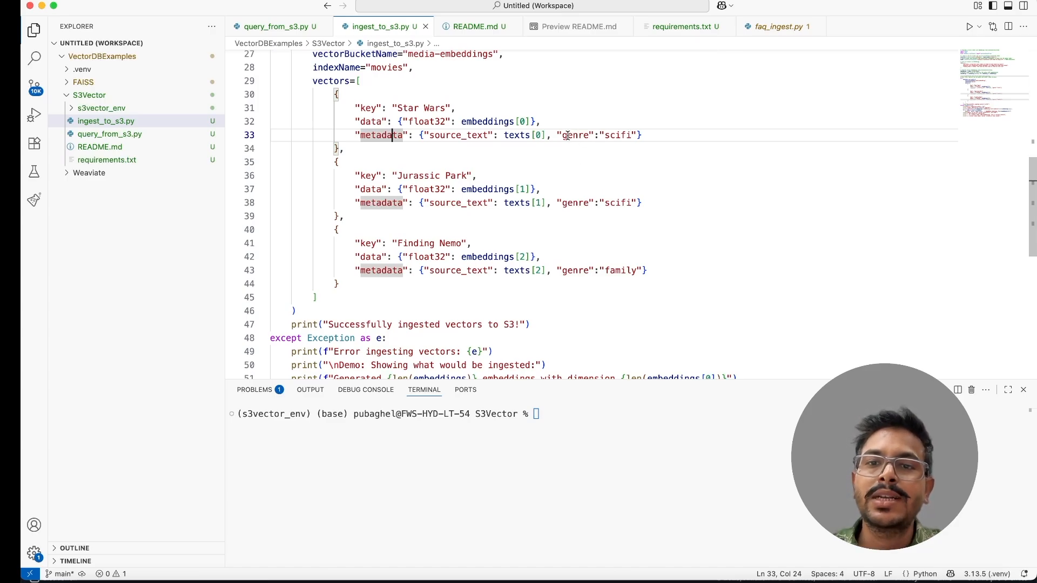
{"action": "mouse_move", "coordinate": [649, 198]}
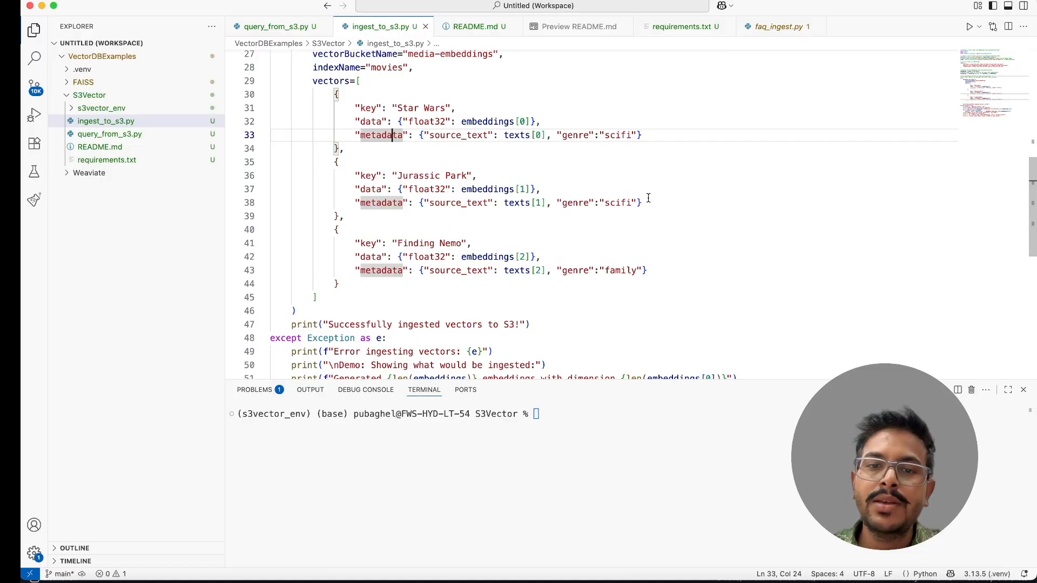
{"action": "scroll", "scroll_direction": "up", "scroll_amount": 3}
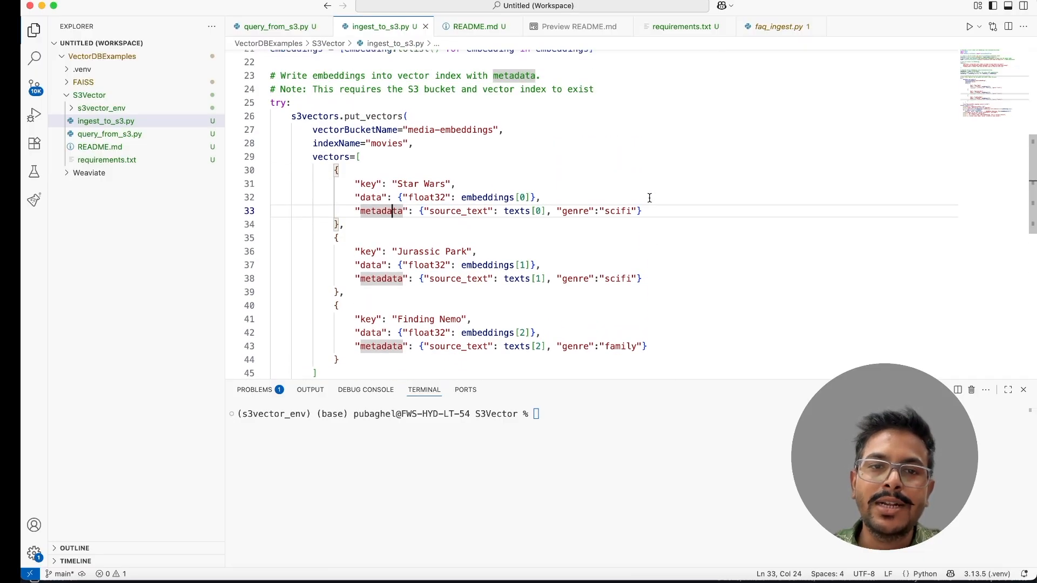
{"action": "double_click", "coordinate": [314, 115]}
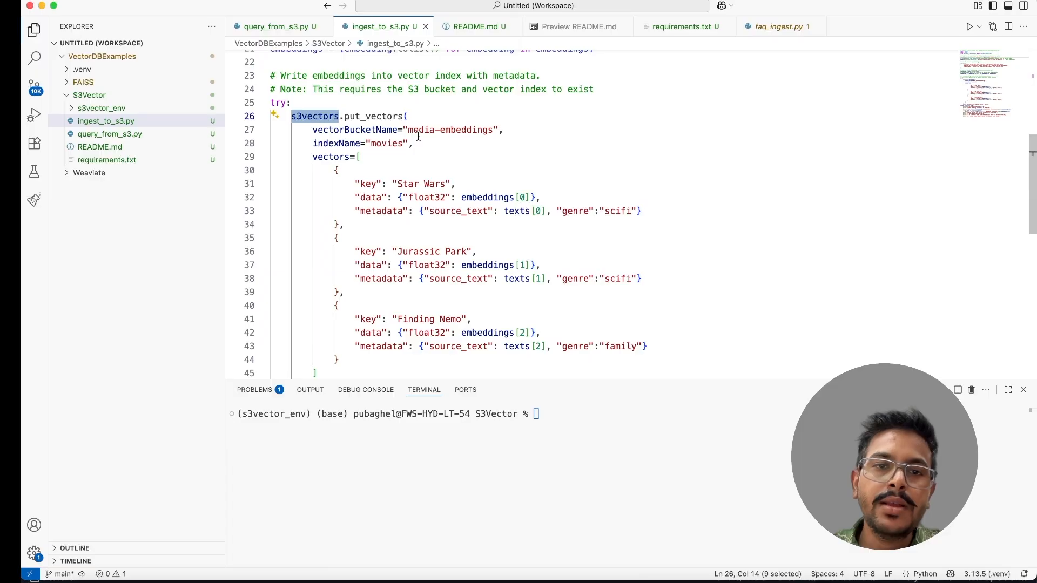
{"action": "scroll", "scroll_direction": "up", "scroll_amount": 3}
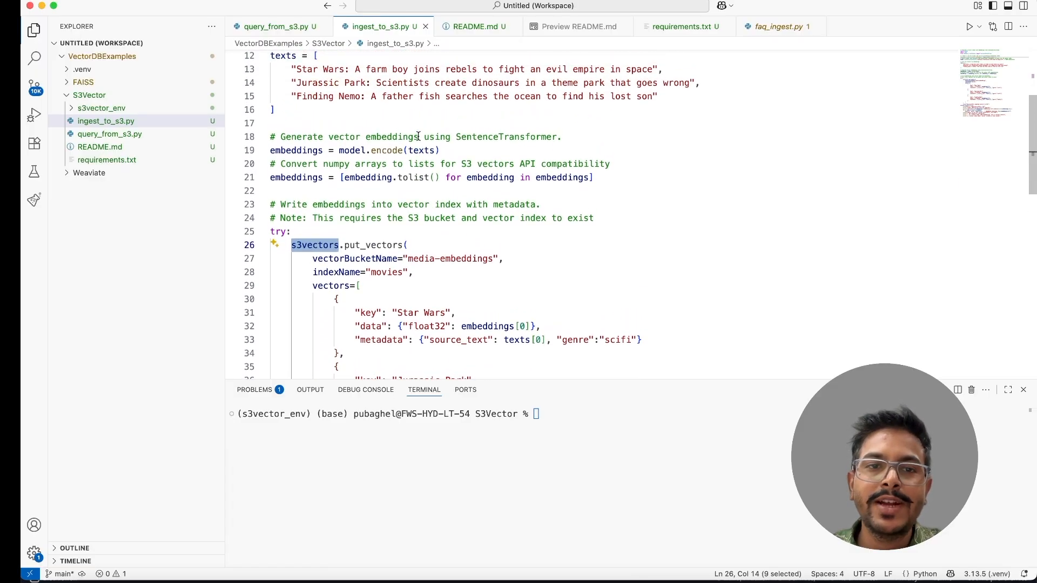
{"action": "scroll", "scroll_direction": "up", "scroll_amount": 3}
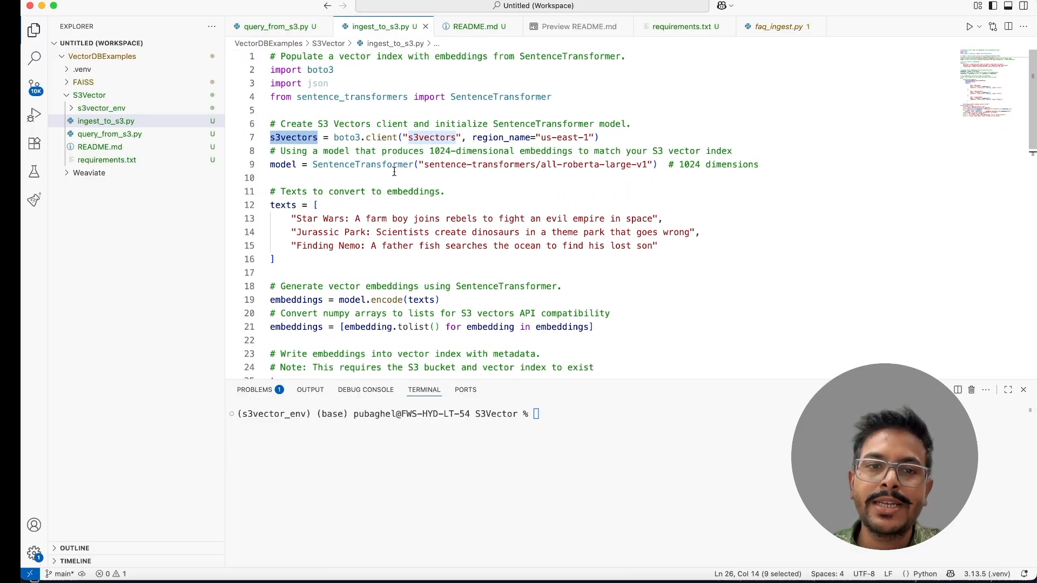
{"action": "scroll", "scroll_direction": "down", "scroll_amount": 3}
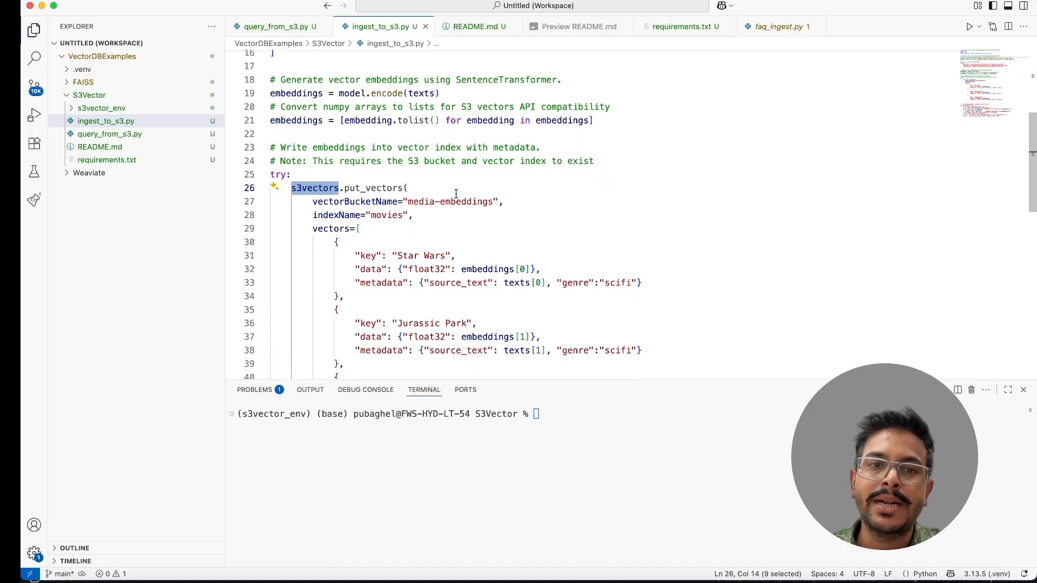
{"action": "scroll", "scroll_direction": "up", "scroll_amount": 3}
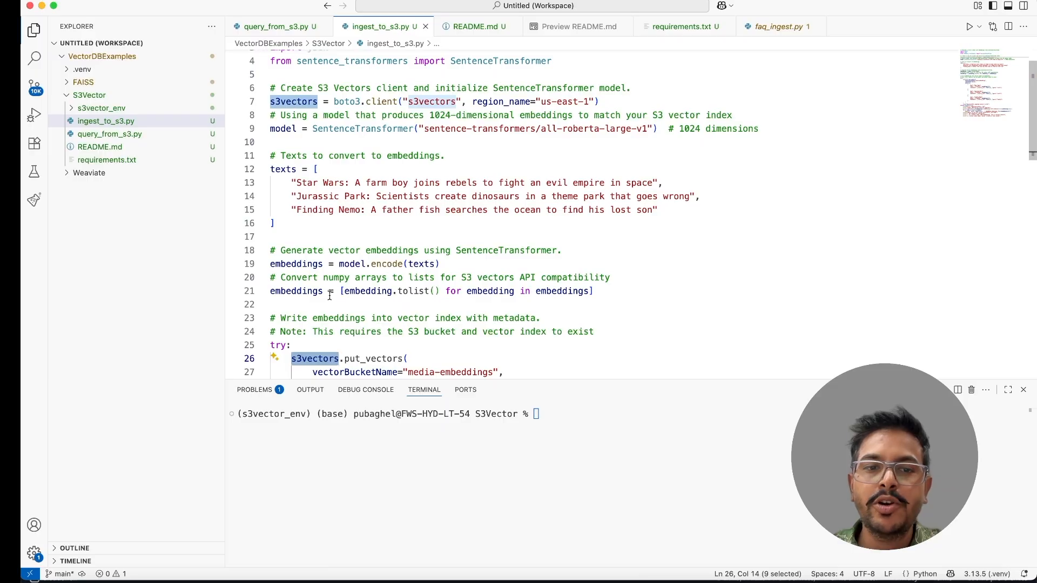
{"action": "scroll", "scroll_direction": "down", "scroll_amount": 3}
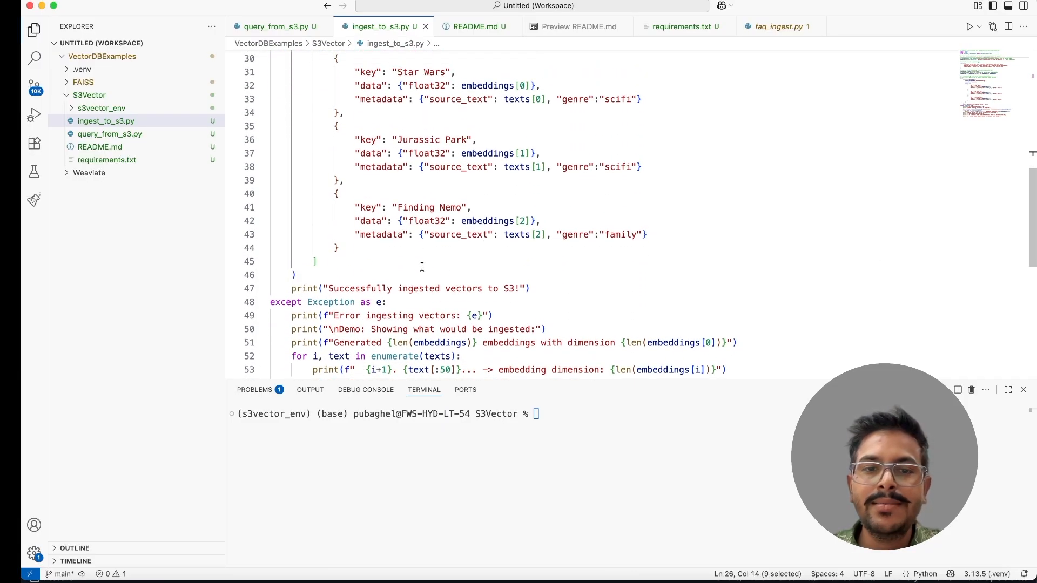
- Clear the terminal and run ingest_to_s3.py, ingesting the three movie vectors
{"action": "type", "text": "clear"}
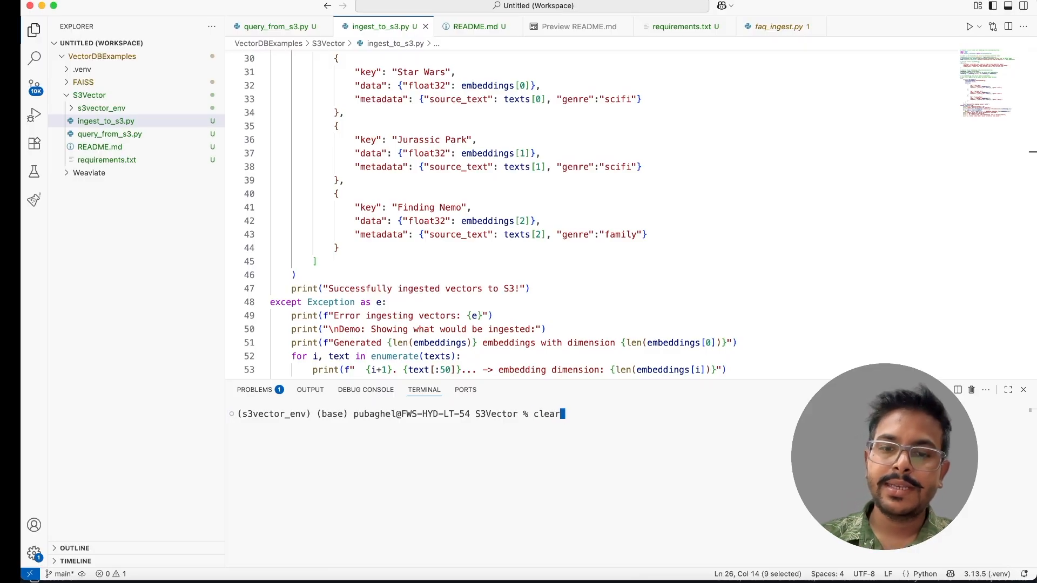
{"action": "key", "text": "Return"}
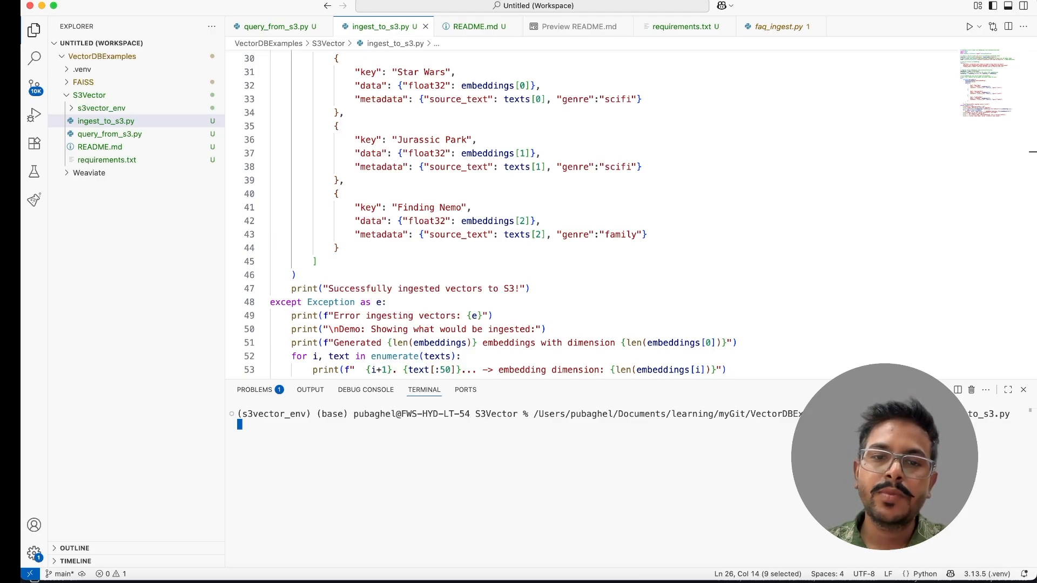
{"action": "key", "text": "Return"}
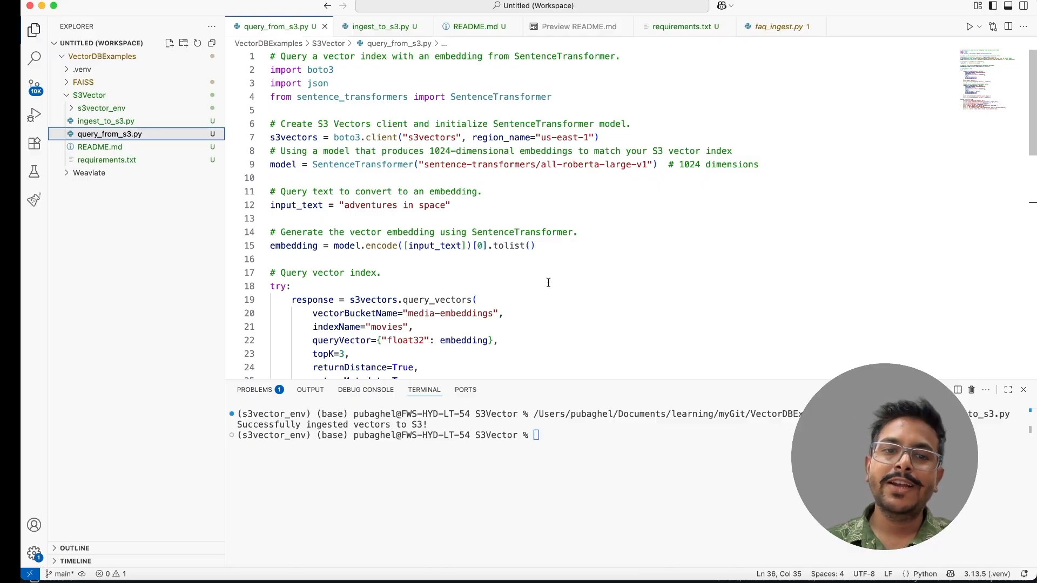
{"action": "scroll", "scroll_direction": "down", "scroll_amount": 3}
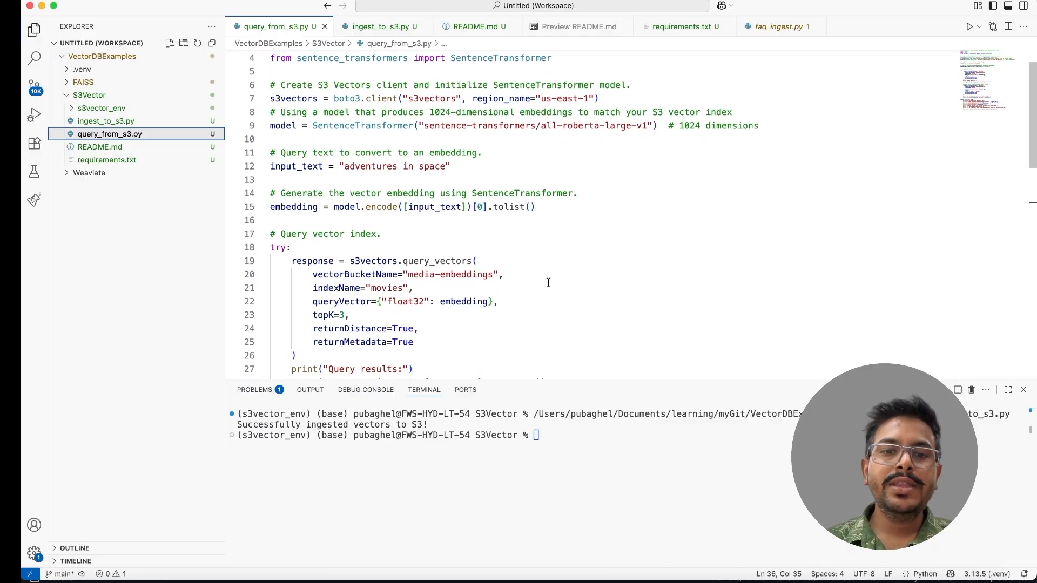
{"action": "double_click", "coordinate": [436, 206]}
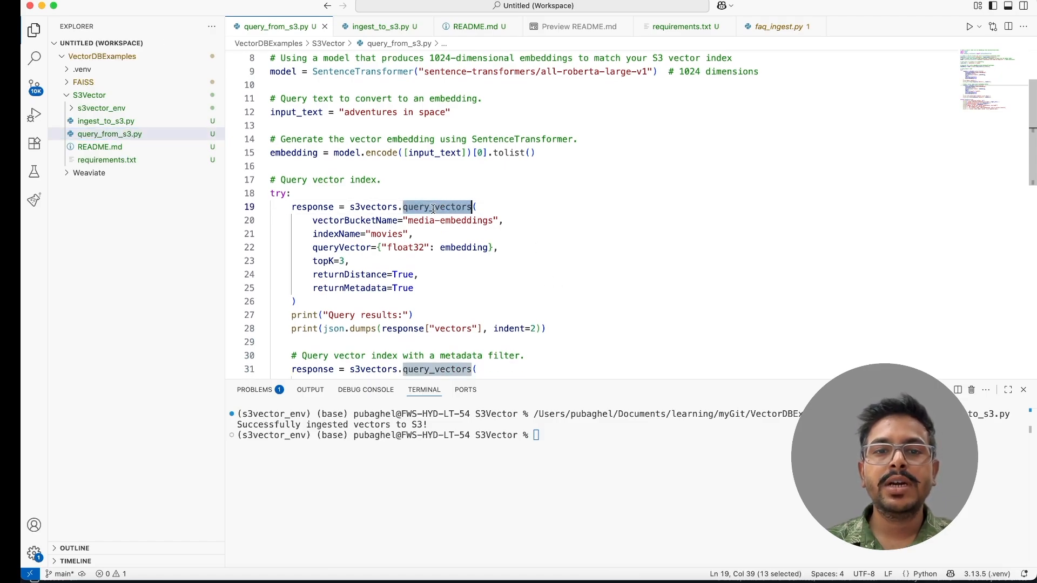
{"action": "mouse_move", "coordinate": [606, 291]}
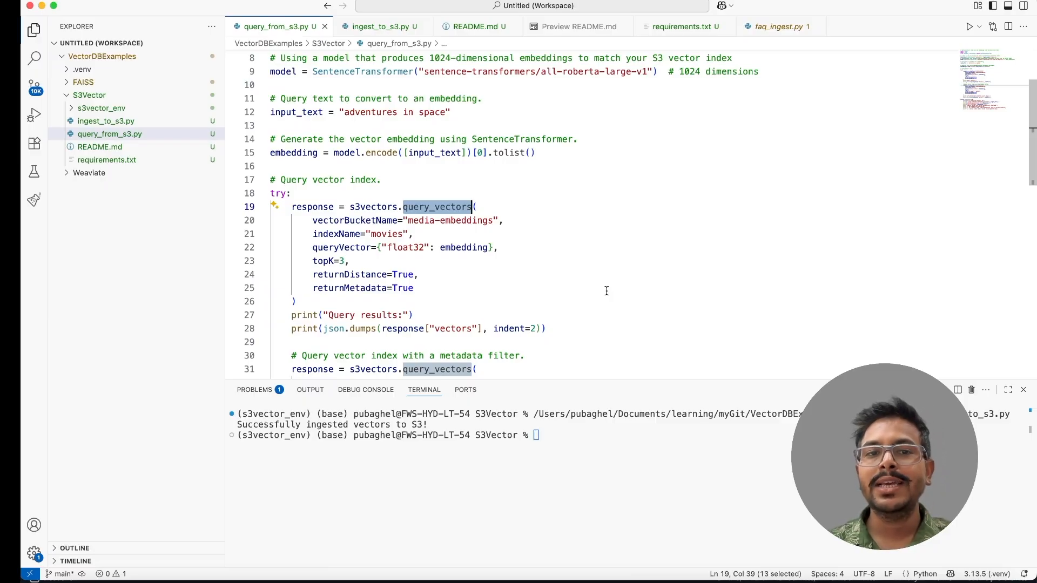
{"action": "scroll", "scroll_direction": "up", "scroll_amount": 3}
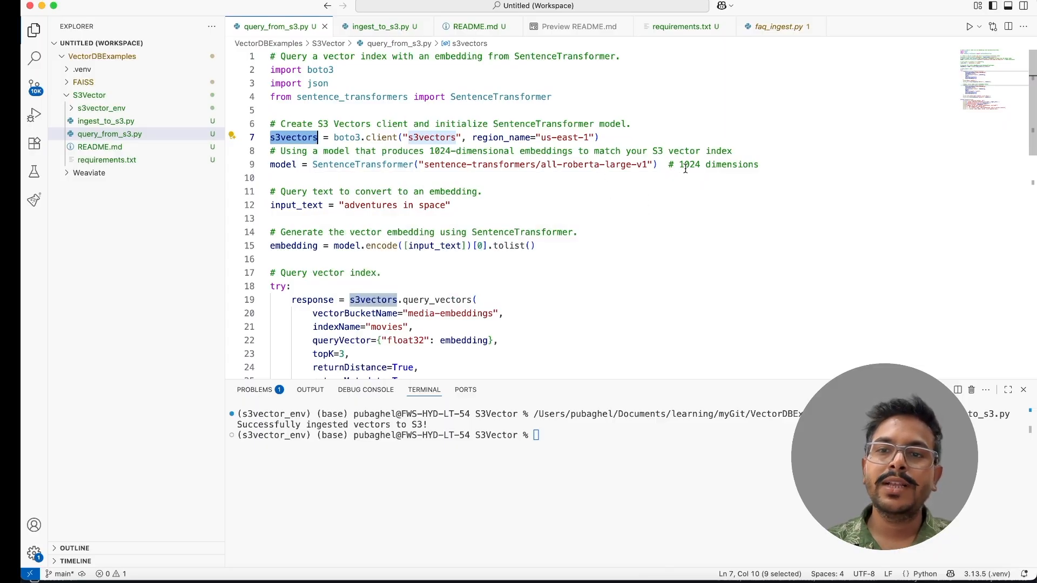
{"action": "mouse_move", "coordinate": [561, 178]}
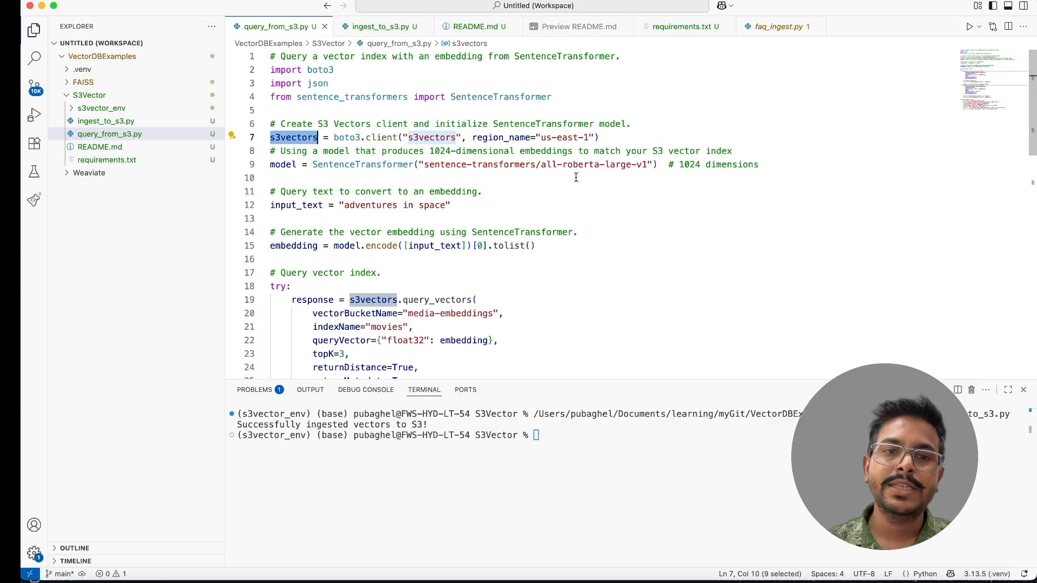
{"action": "double_click", "coordinate": [296, 205]}
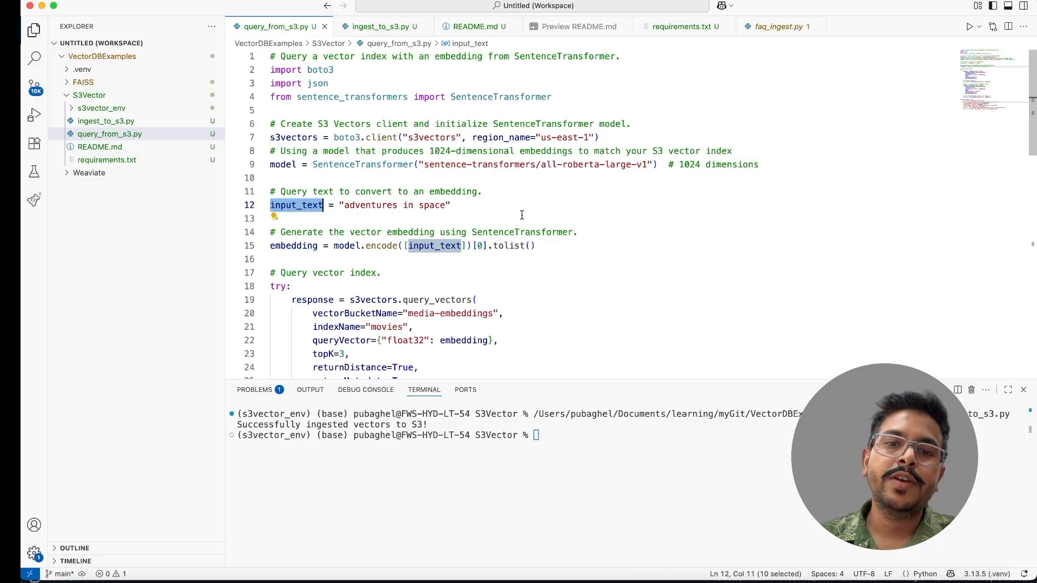
{"action": "mouse_move", "coordinate": [340, 268]}
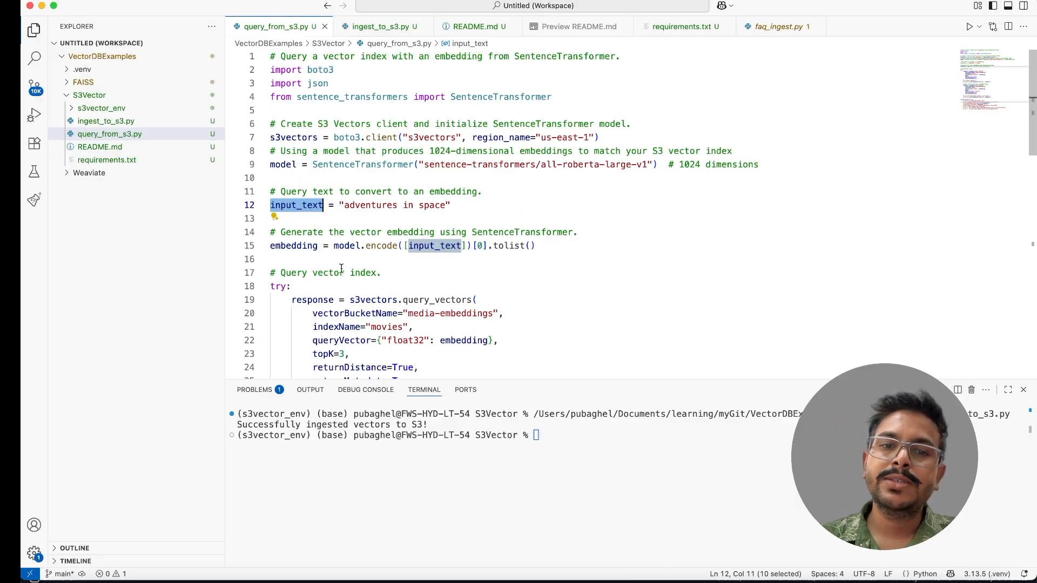
{"action": "double_click", "coordinate": [293, 245]}
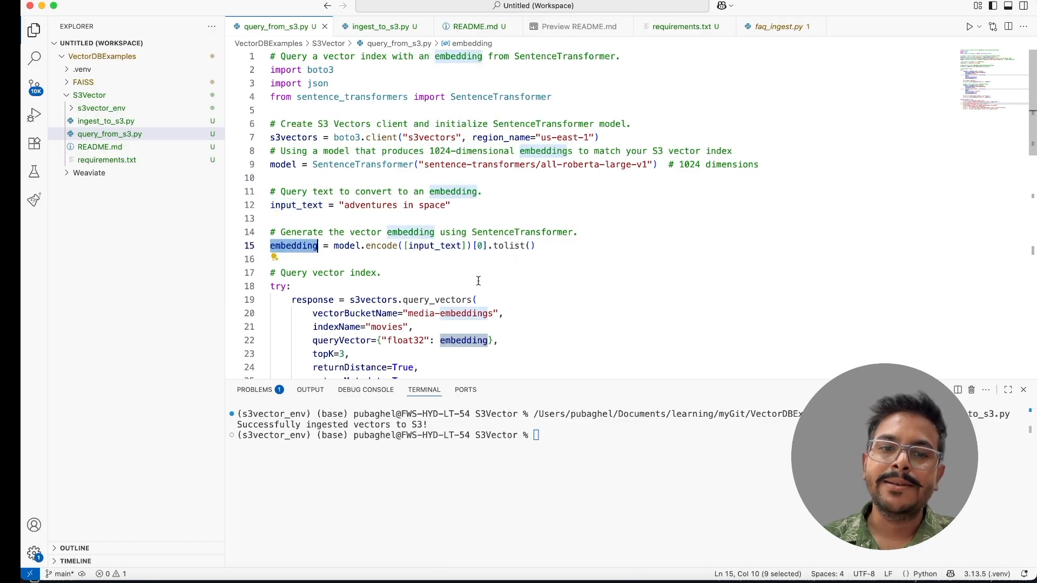
{"action": "scroll", "scroll_direction": "down", "scroll_amount": 3}
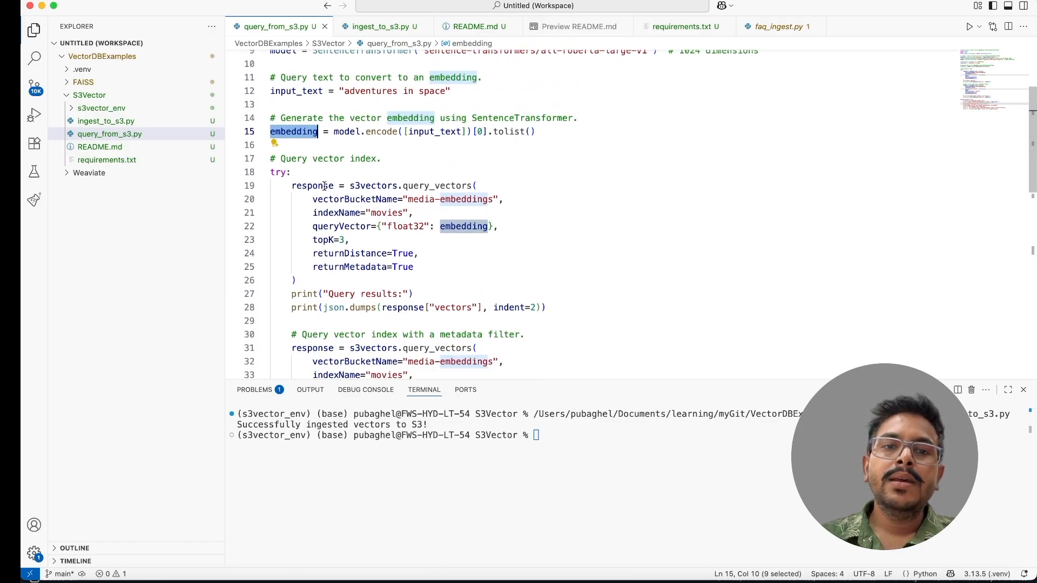
{"action": "double_click", "coordinate": [356, 199]}
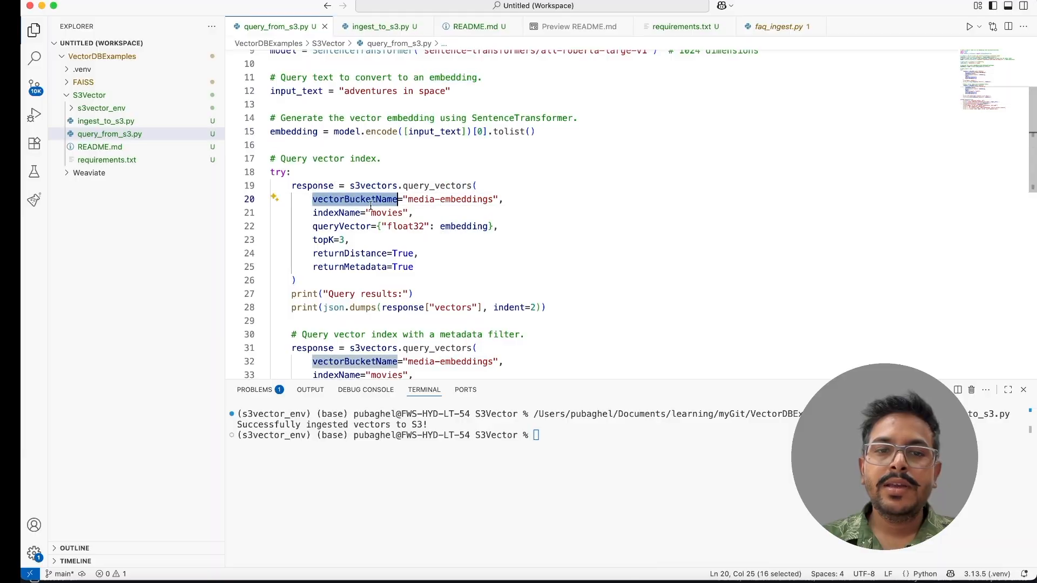
{"action": "double_click", "coordinate": [342, 226]}
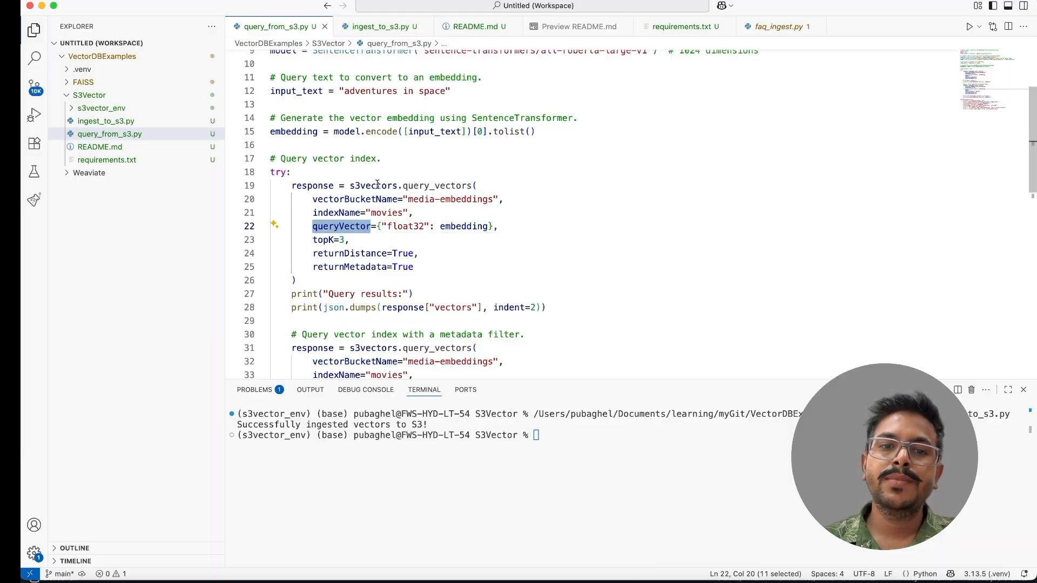
{"action": "mouse_move", "coordinate": [447, 185]}
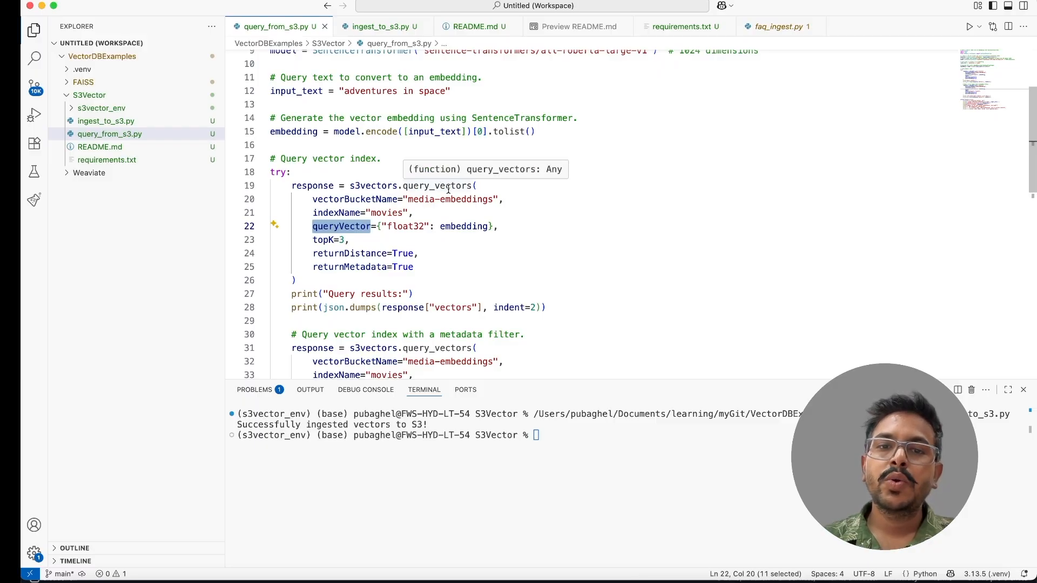
{"action": "mouse_move", "coordinate": [426, 211]}
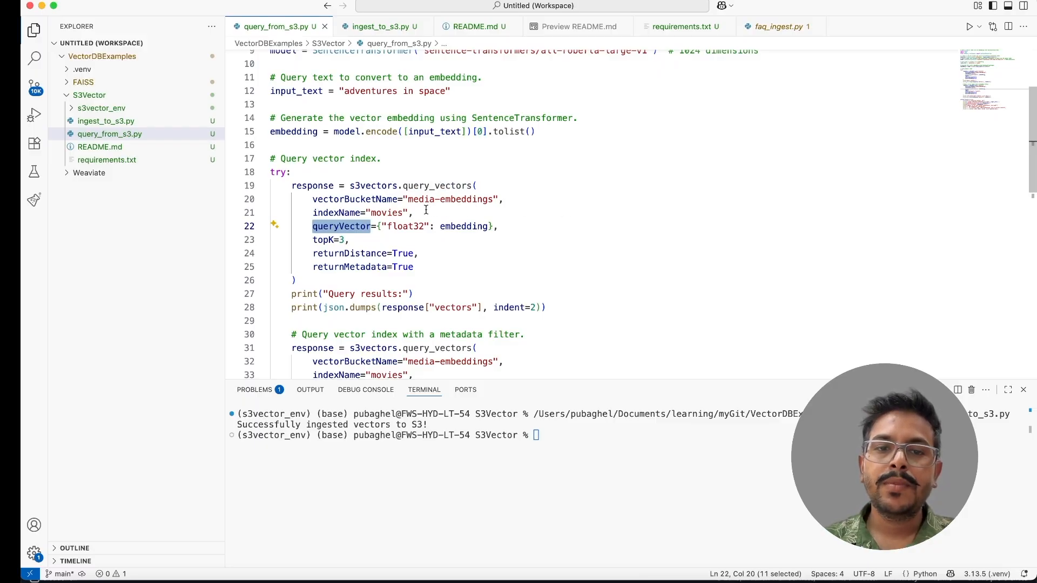
{"action": "mouse_move", "coordinate": [338, 252]}
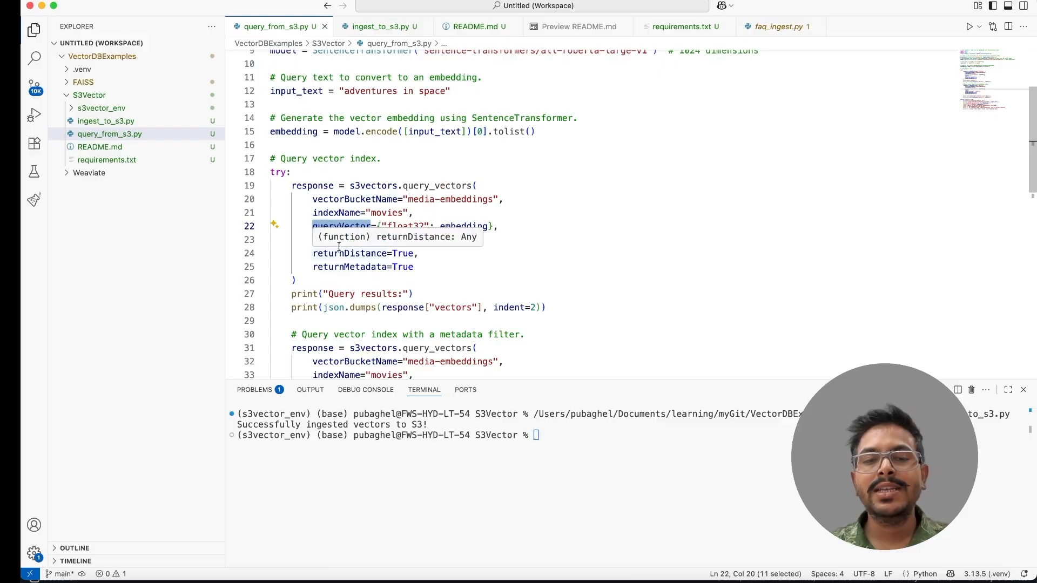
{"action": "mouse_move", "coordinate": [662, 265]}
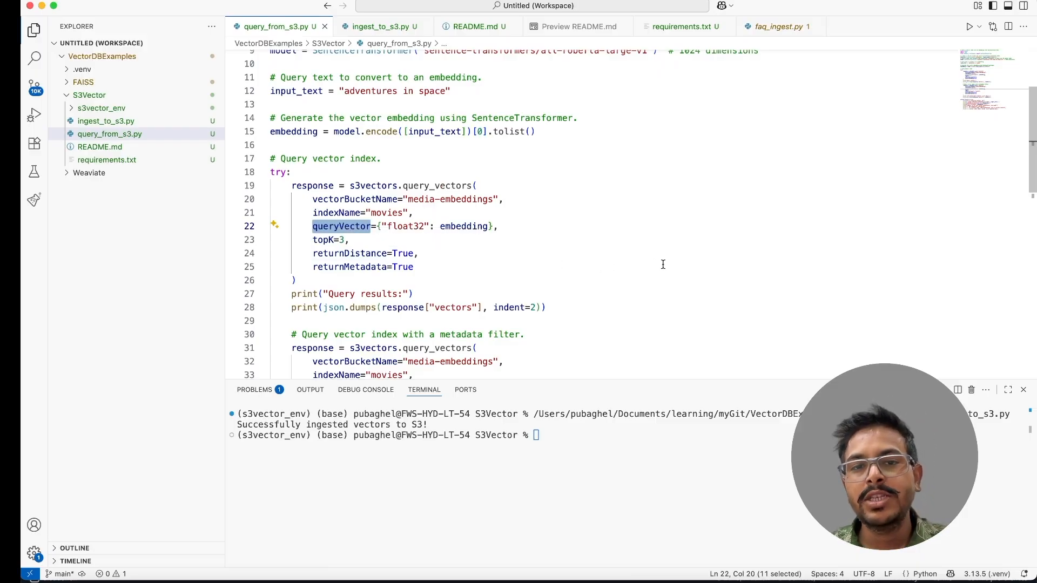
{"action": "mouse_move", "coordinate": [351, 253]}
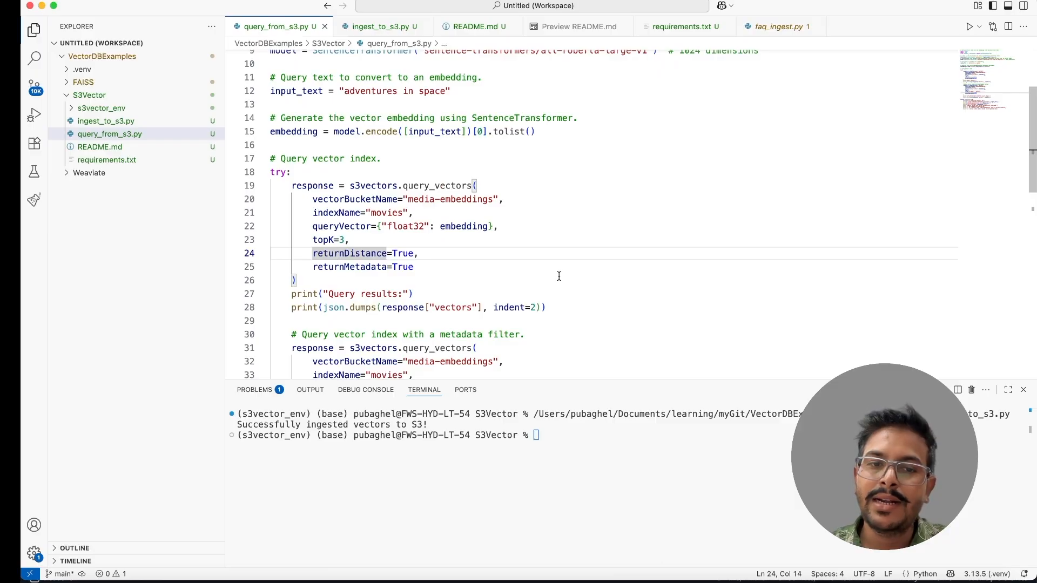
{"action": "scroll", "scroll_direction": "down", "scroll_amount": 3}
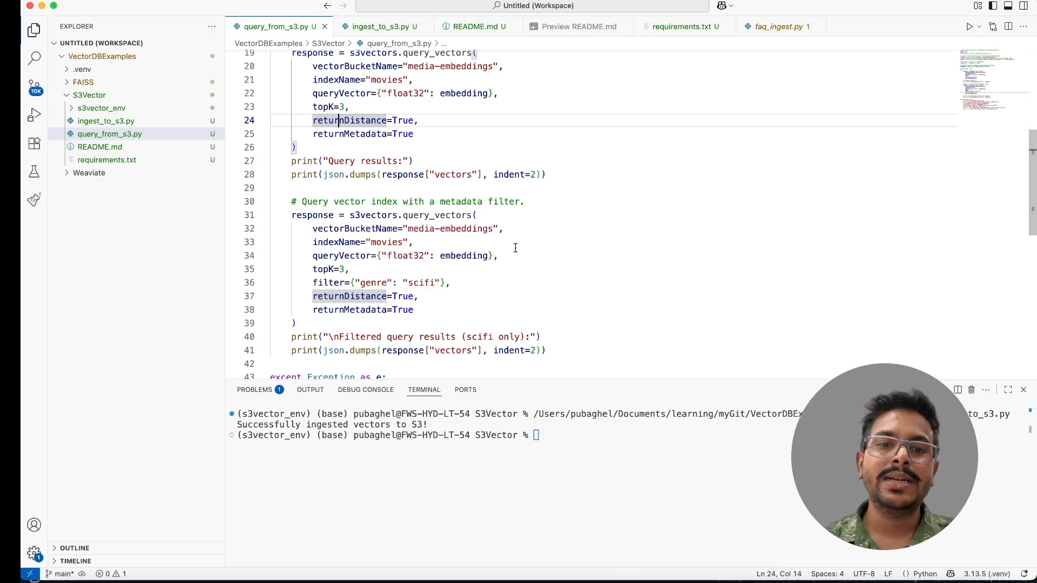
{"action": "mouse_move", "coordinate": [501, 351]}
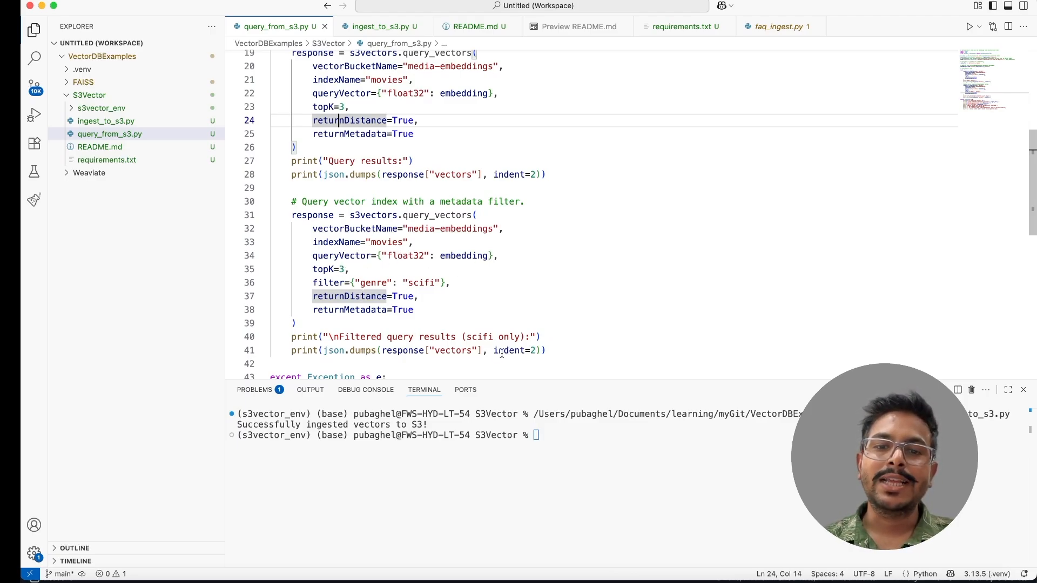
{"action": "double_click", "coordinate": [327, 282]}
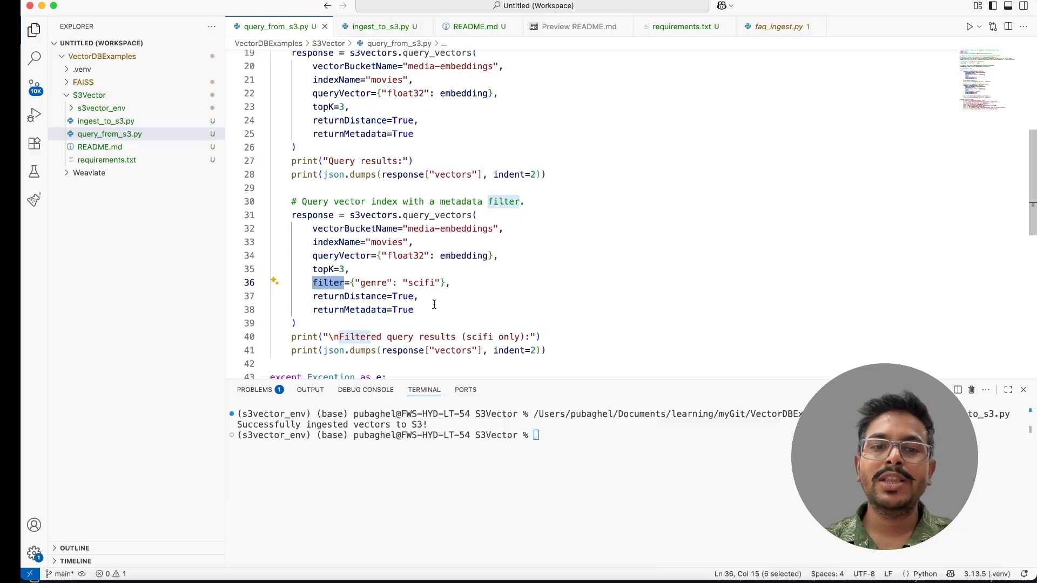
{"action": "scroll", "scroll_direction": "down", "scroll_amount": 3}
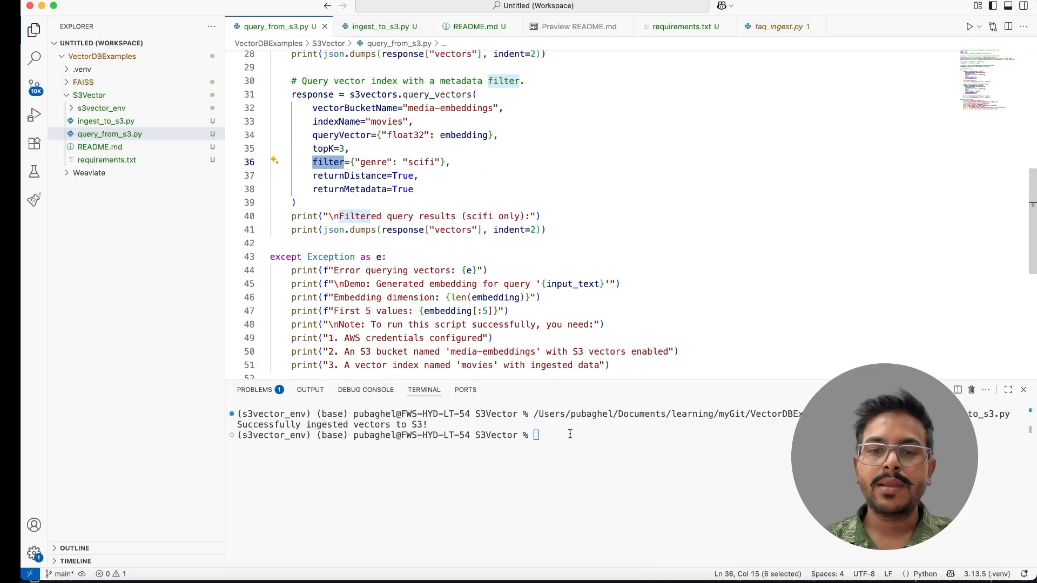
- Run python query_from_s3.py and review the top-3 matches and scifi-only results
{"action": "type", "text": "clear"}
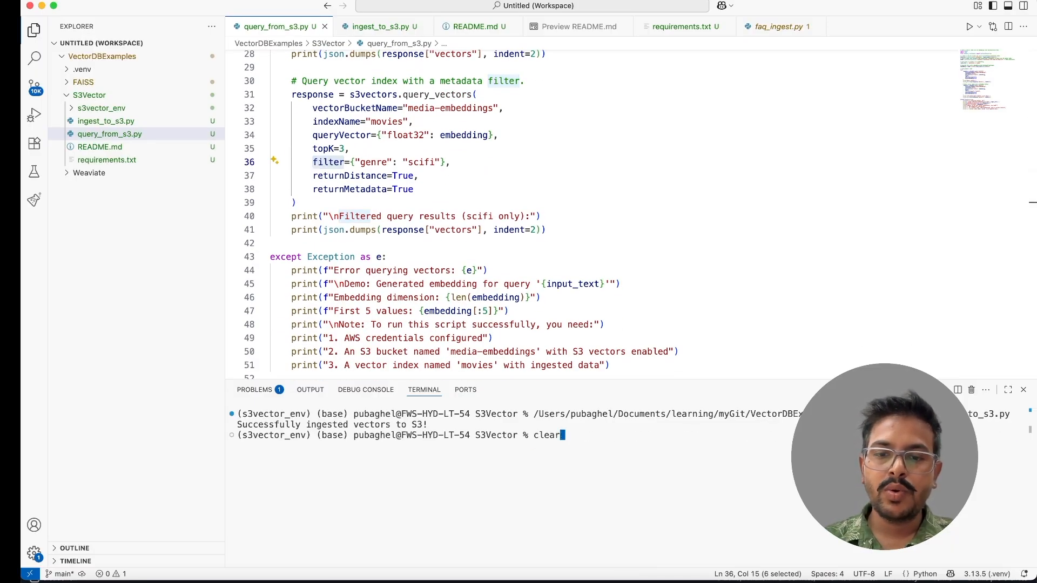
{"action": "type", "text": "python query_from_s3.py"}
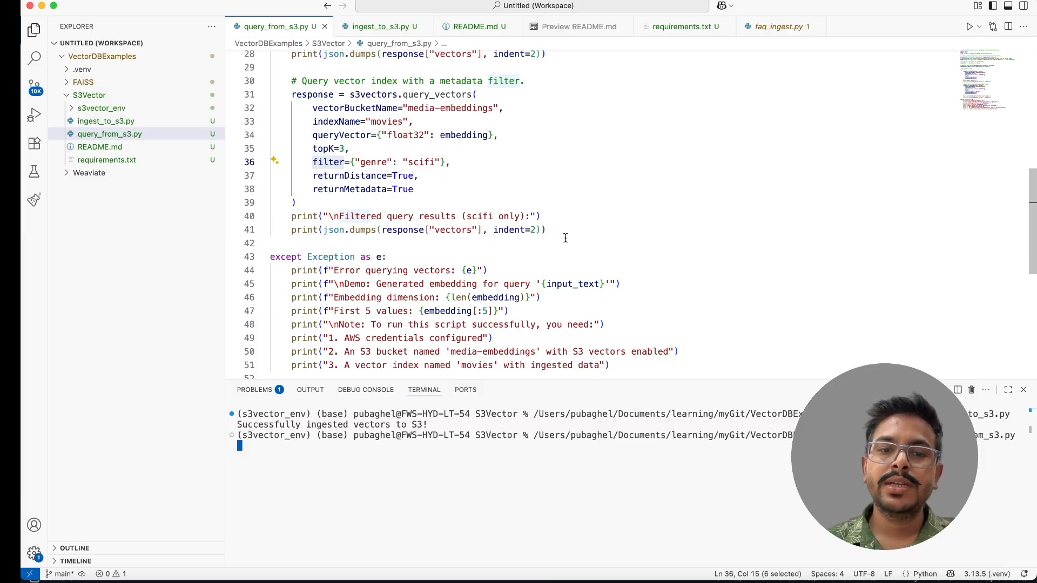
{"action": "scroll", "scroll_direction": "up", "scroll_amount": 3}
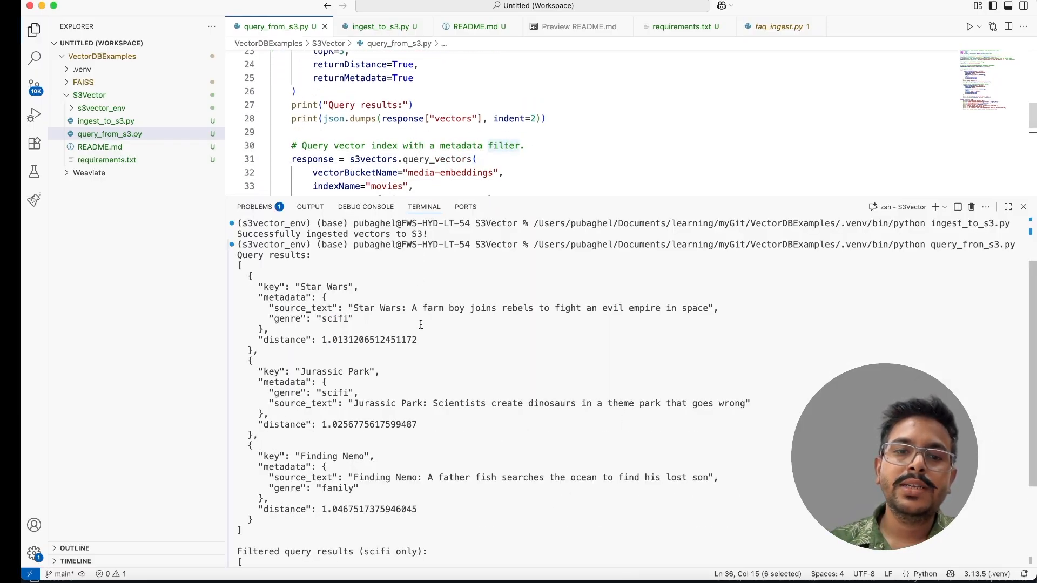
{"action": "scroll", "scroll_direction": "down", "scroll_amount": 3}
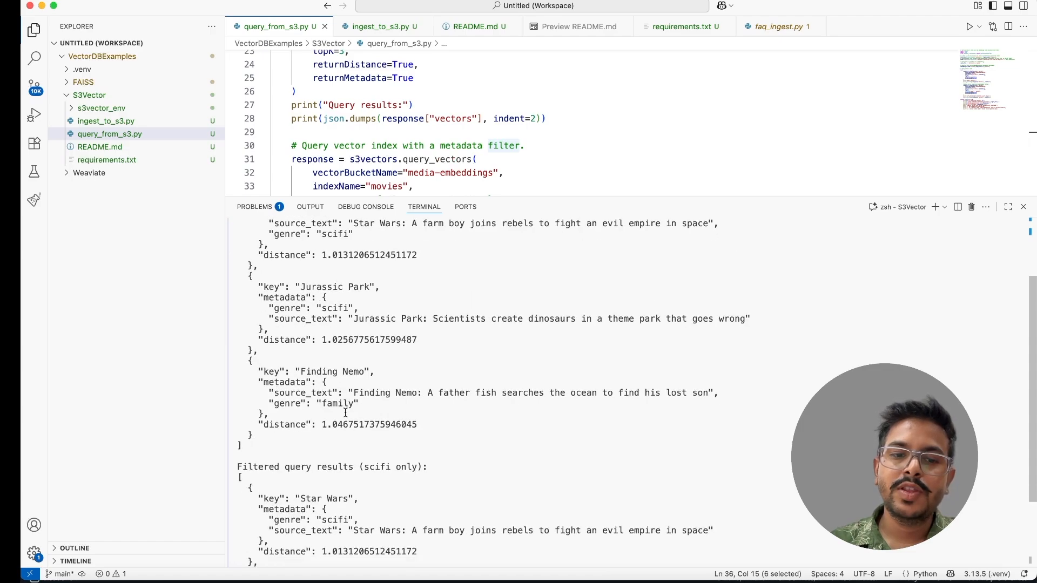
{"action": "scroll", "scroll_direction": "down", "scroll_amount": 3}
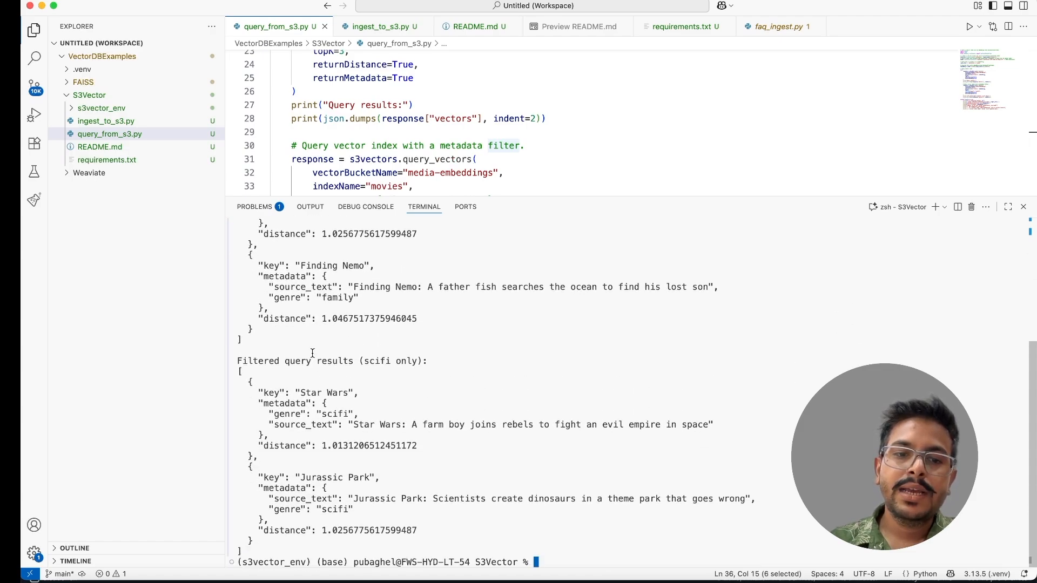
{"action": "mouse_move", "coordinate": [330, 467]}
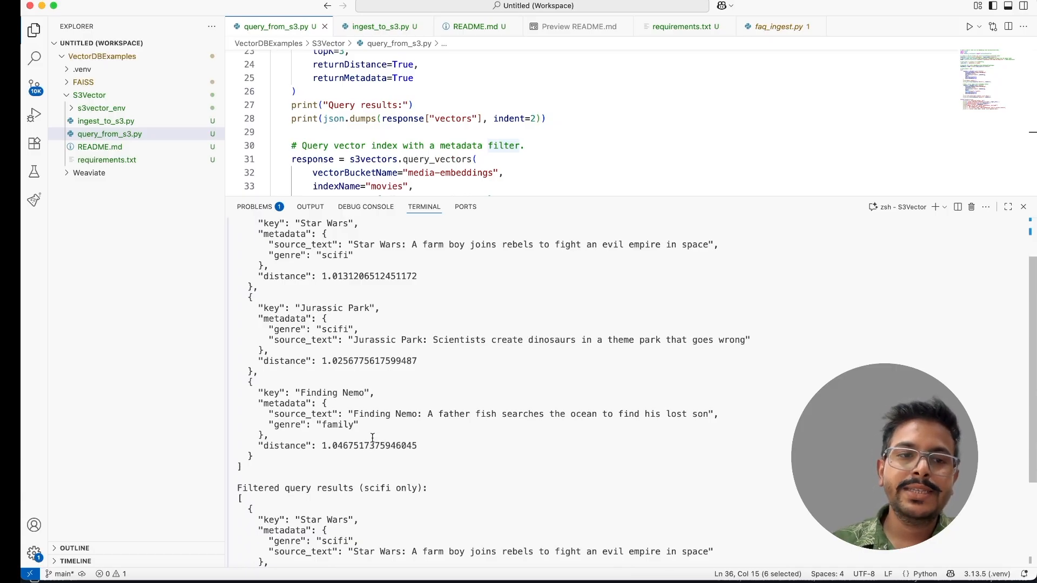
- Show the README preview's Understanding Distance Values section on cosine distance versus similarity
{"action": "left_click", "coordinate": [681, 26]}
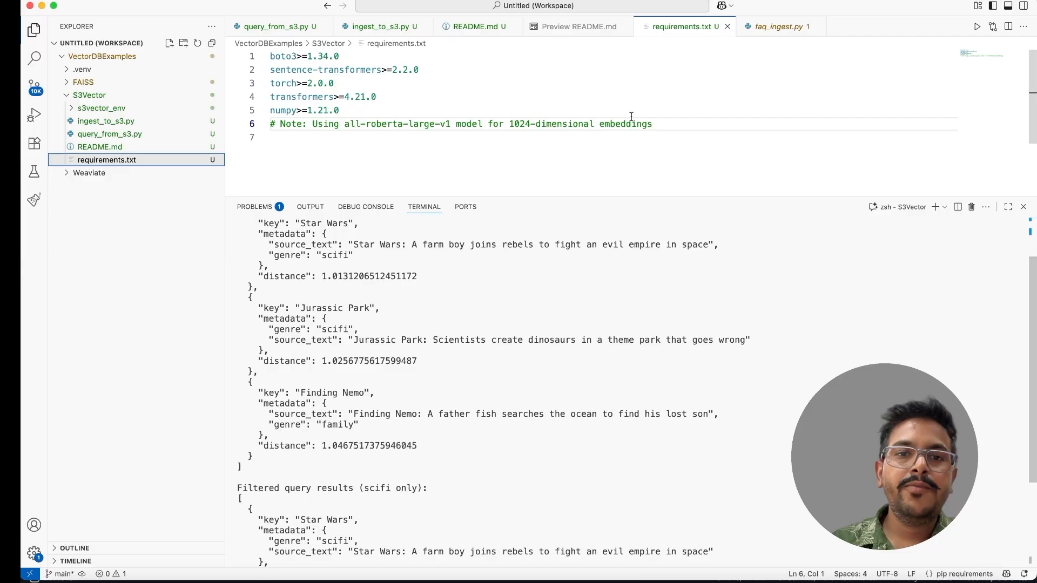
{"action": "left_click", "coordinate": [474, 25]}
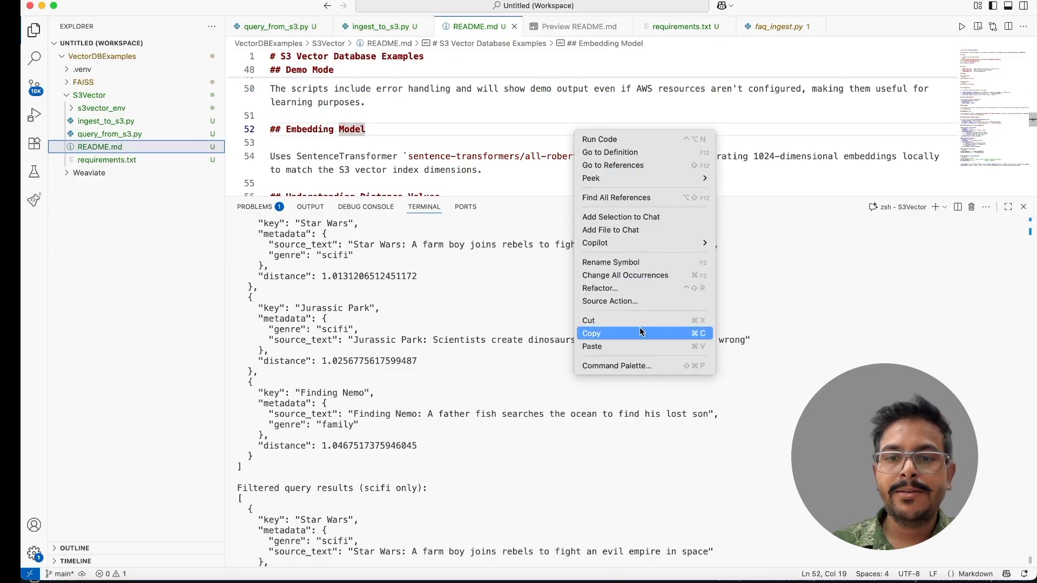
{"action": "left_click", "coordinate": [578, 26]}
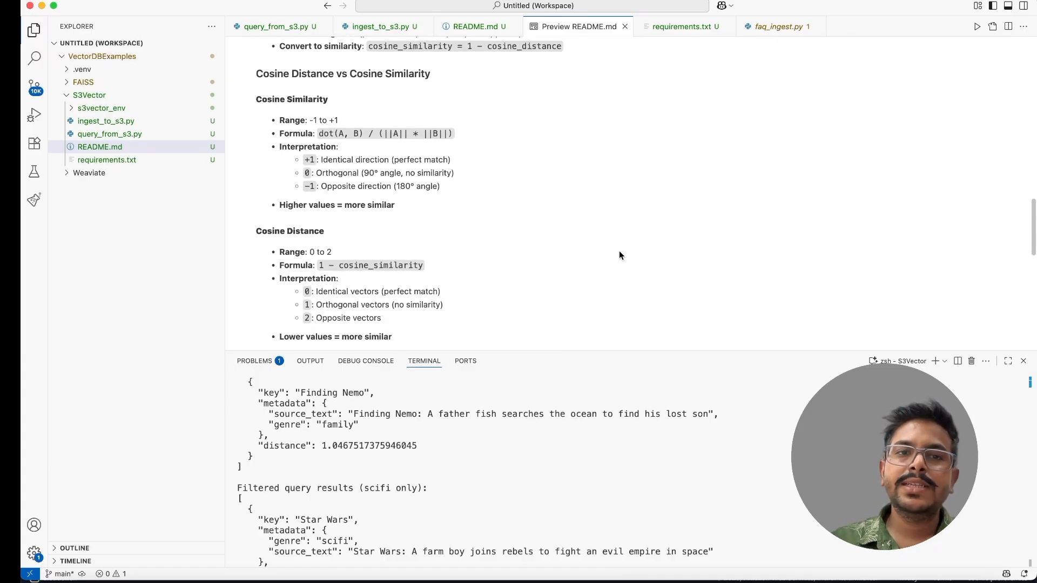
{"action": "scroll", "scroll_direction": "up", "scroll_amount": 3}
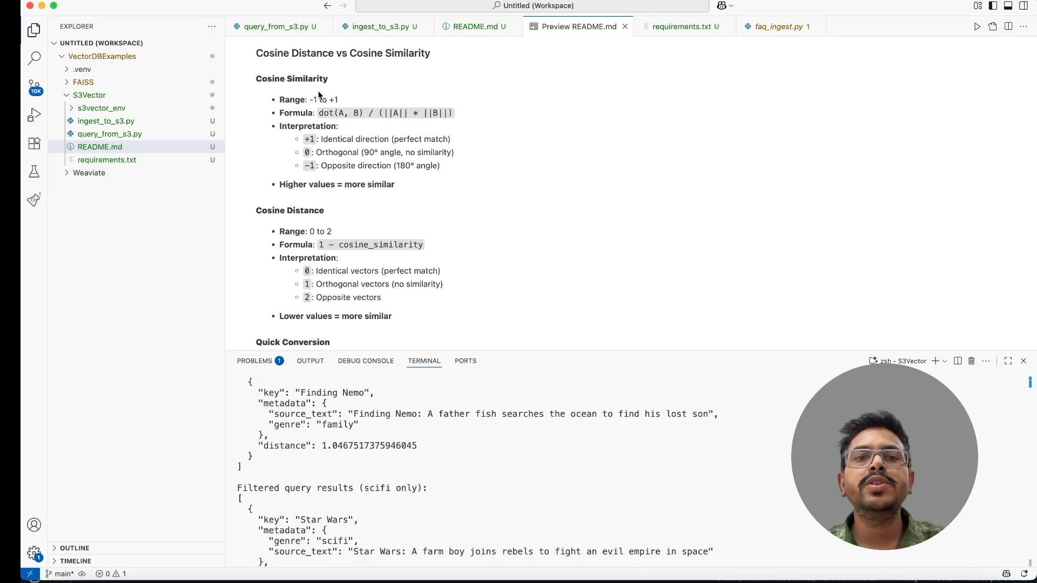
{"action": "mouse_move", "coordinate": [453, 98]}
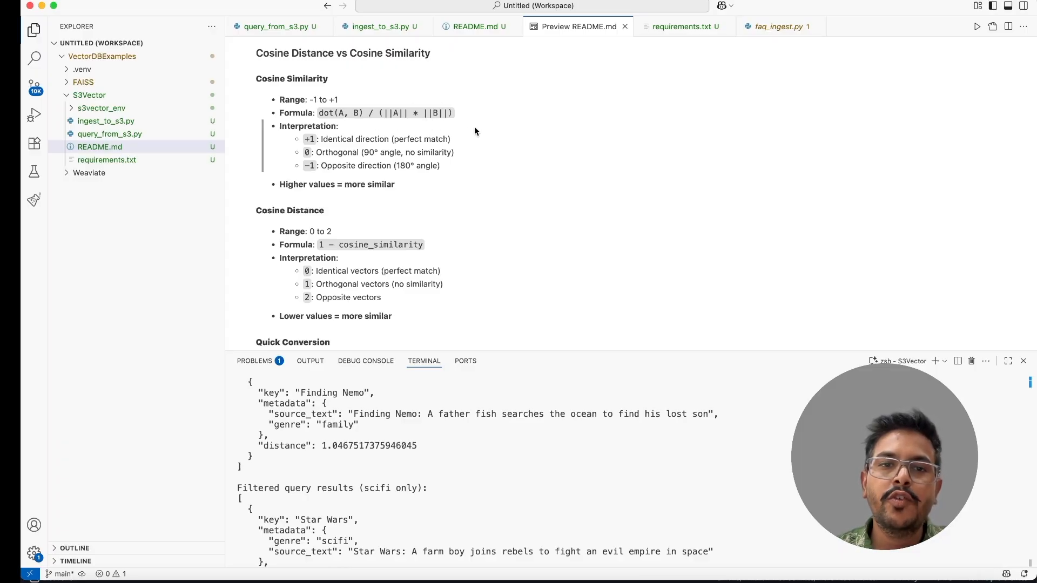
{"action": "mouse_move", "coordinate": [517, 135]}
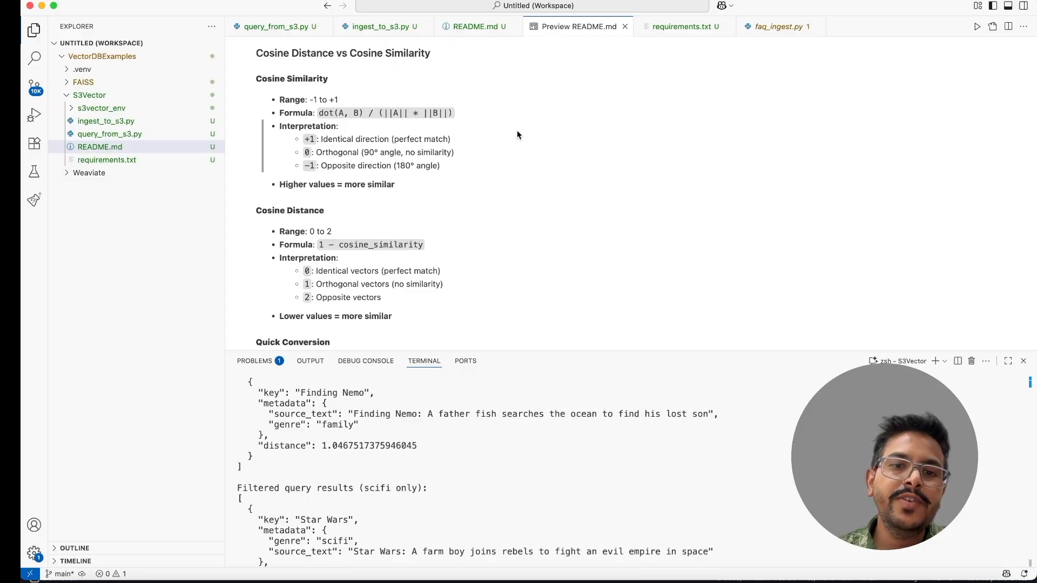
{"action": "mouse_move", "coordinate": [346, 255]}
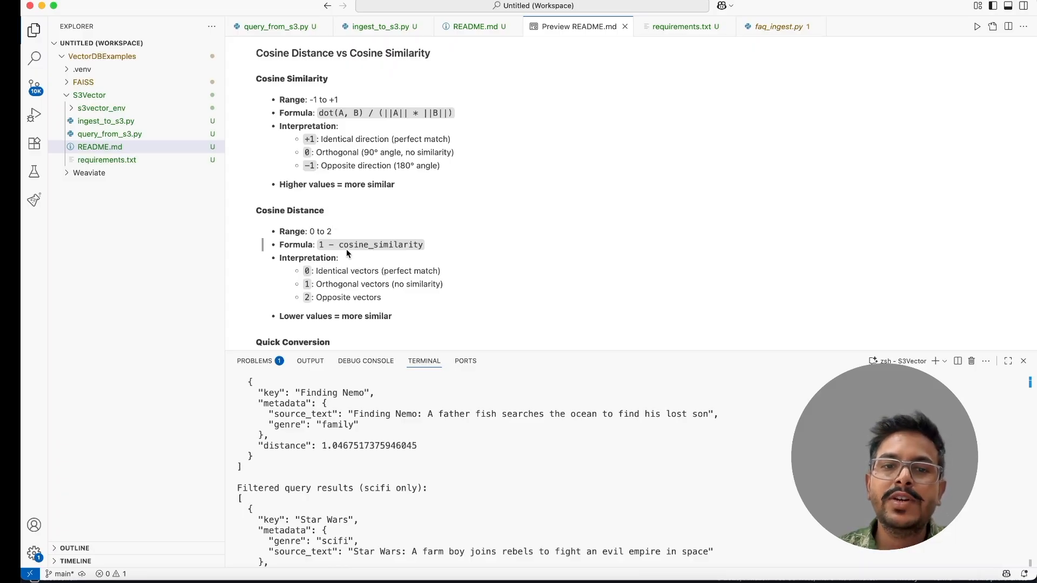
{"action": "mouse_move", "coordinate": [452, 263]}
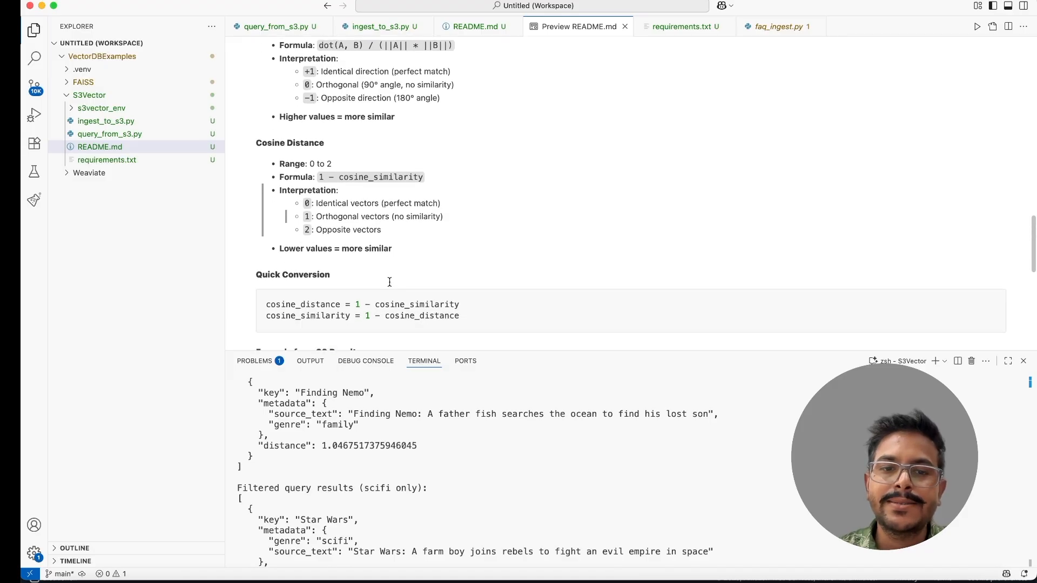
{"action": "scroll", "scroll_direction": "up", "scroll_amount": 3}
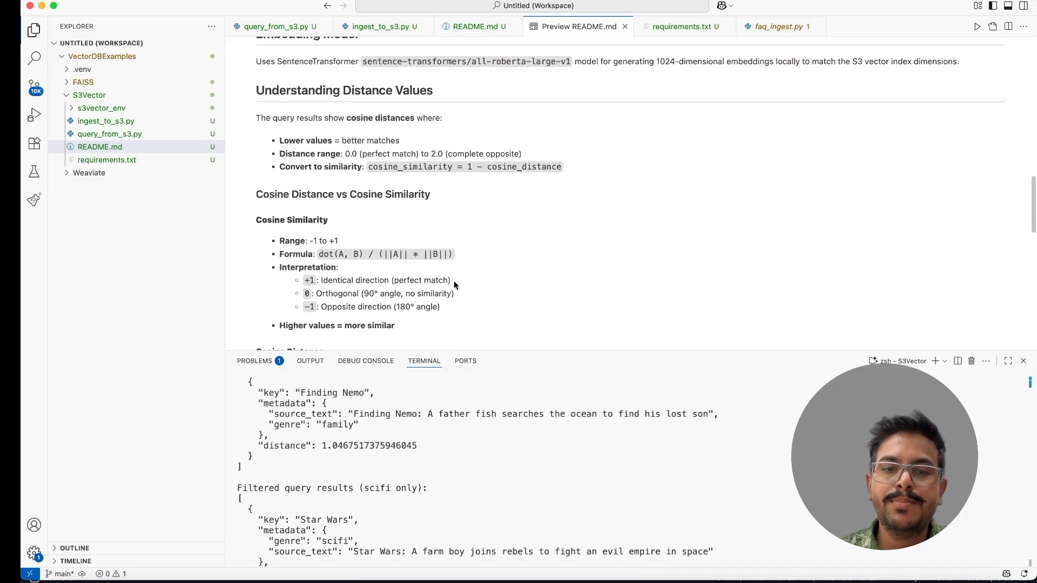
{"action": "mouse_move", "coordinate": [463, 211]}
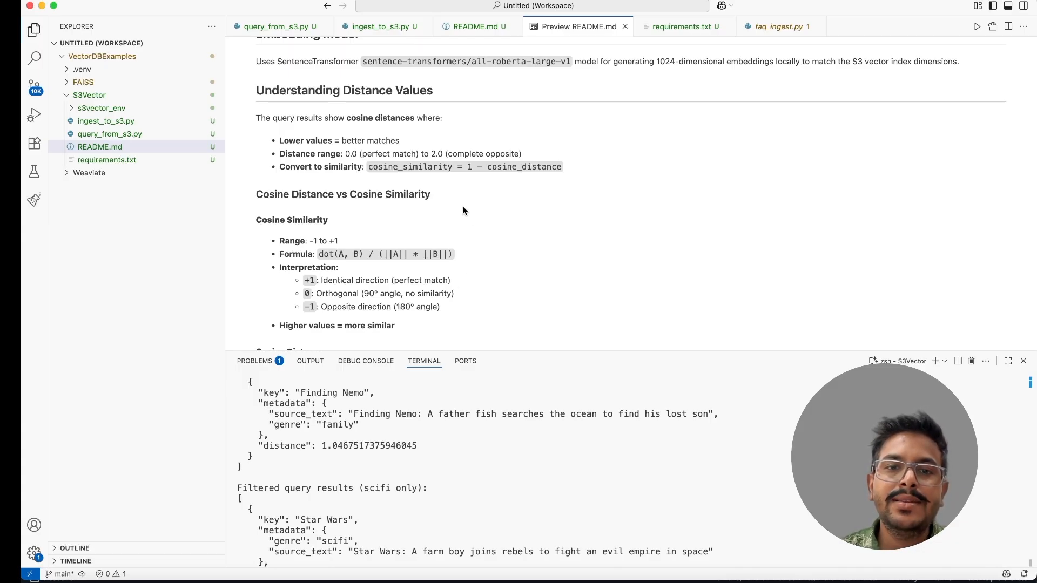
{"action": "mouse_move", "coordinate": [486, 232]}
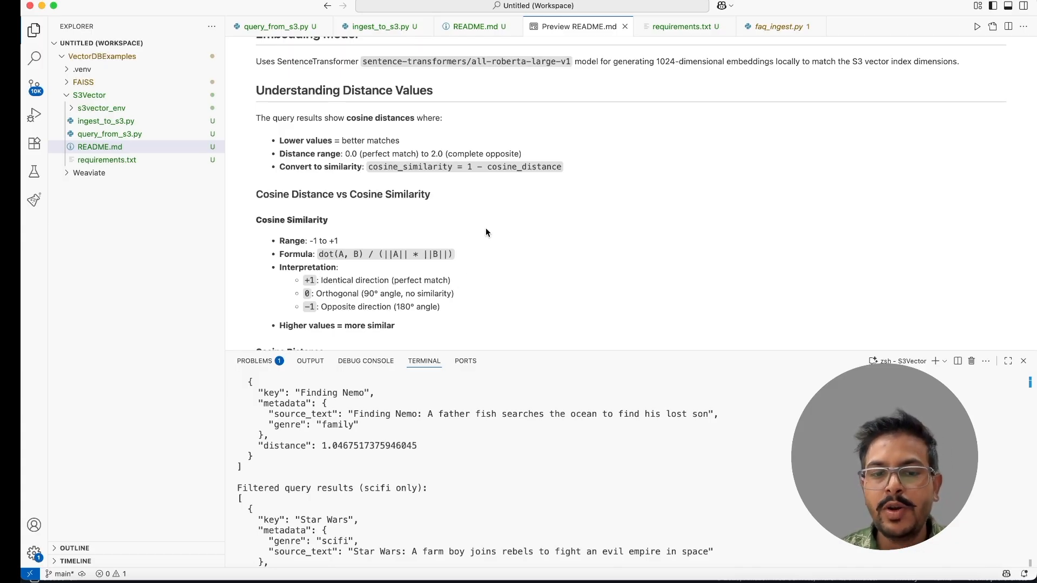